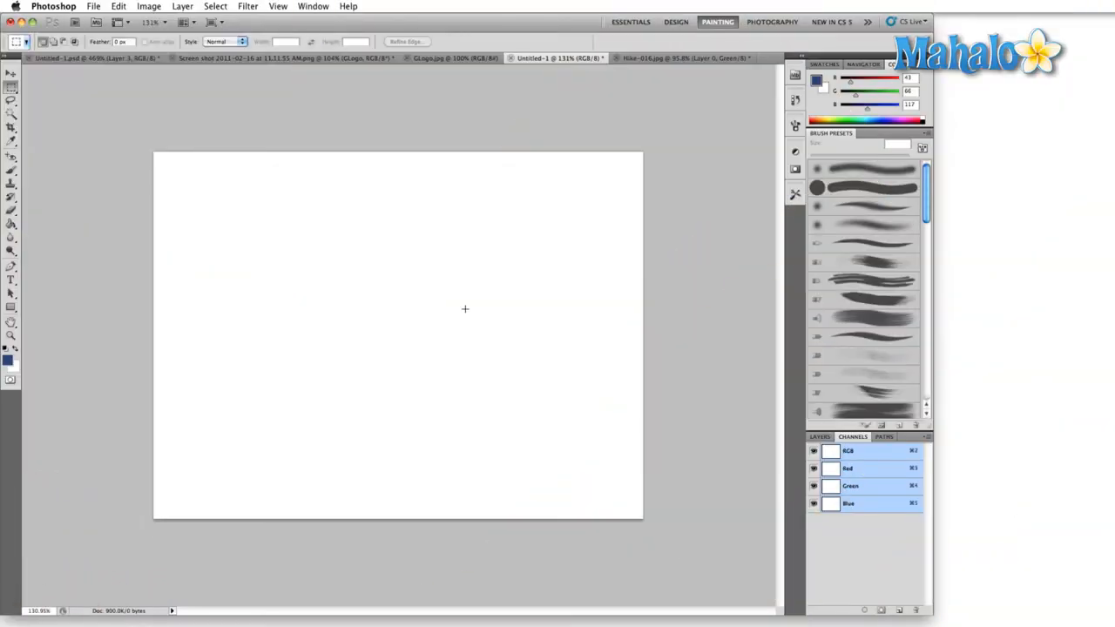
Bring up Preferences with Ctrl-K, view the Cursors page, and cancel without changes
{"action": "key", "text": "ctrl+k"}
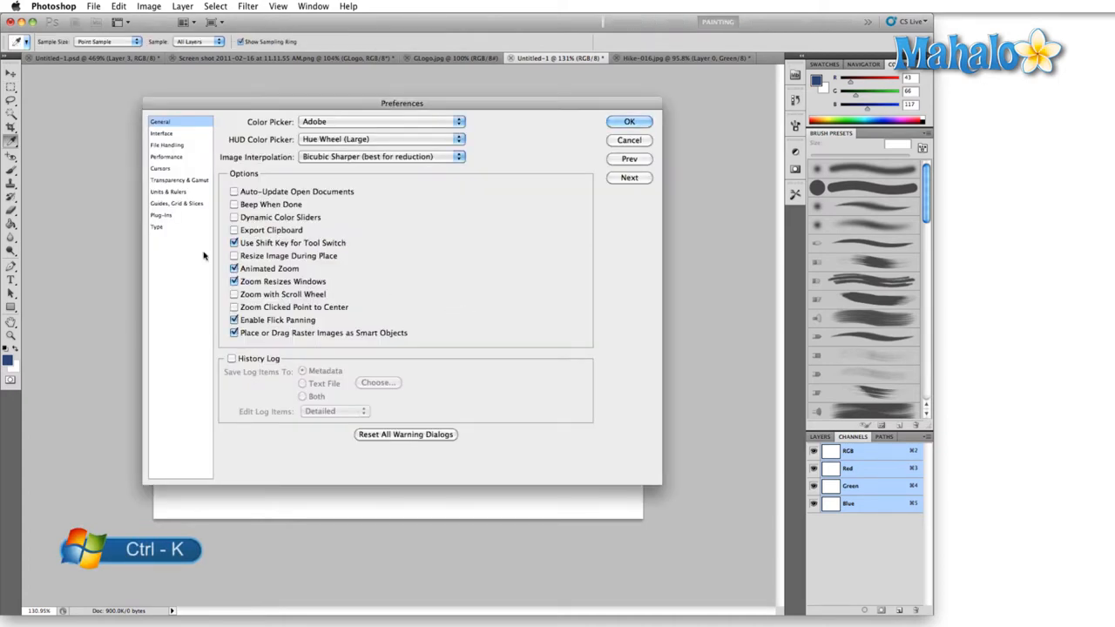
{"action": "left_click", "coordinate": [160, 167]}
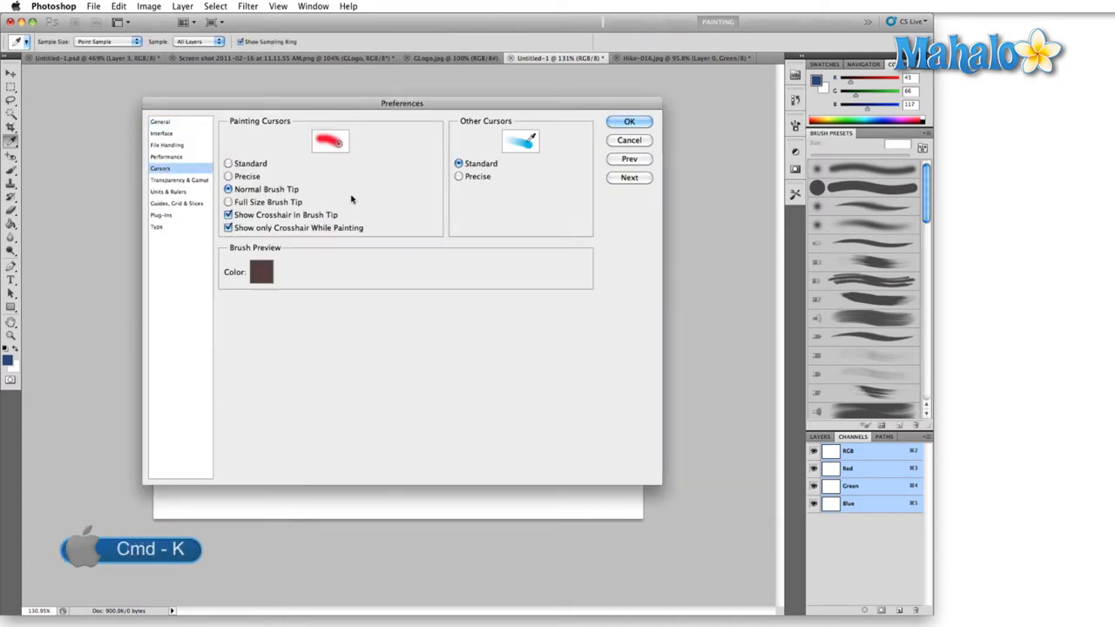
{"action": "left_click", "coordinate": [629, 122]}
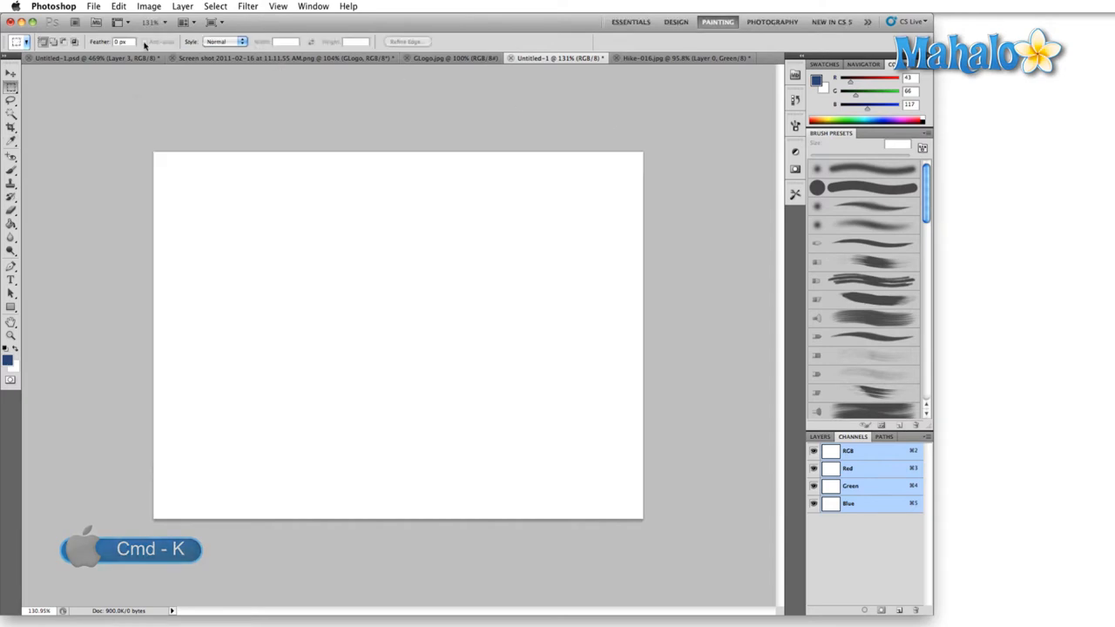
Reopen the Cursors preferences through the Photoshop > Preferences menu
{"action": "left_click", "coordinate": [52, 7]}
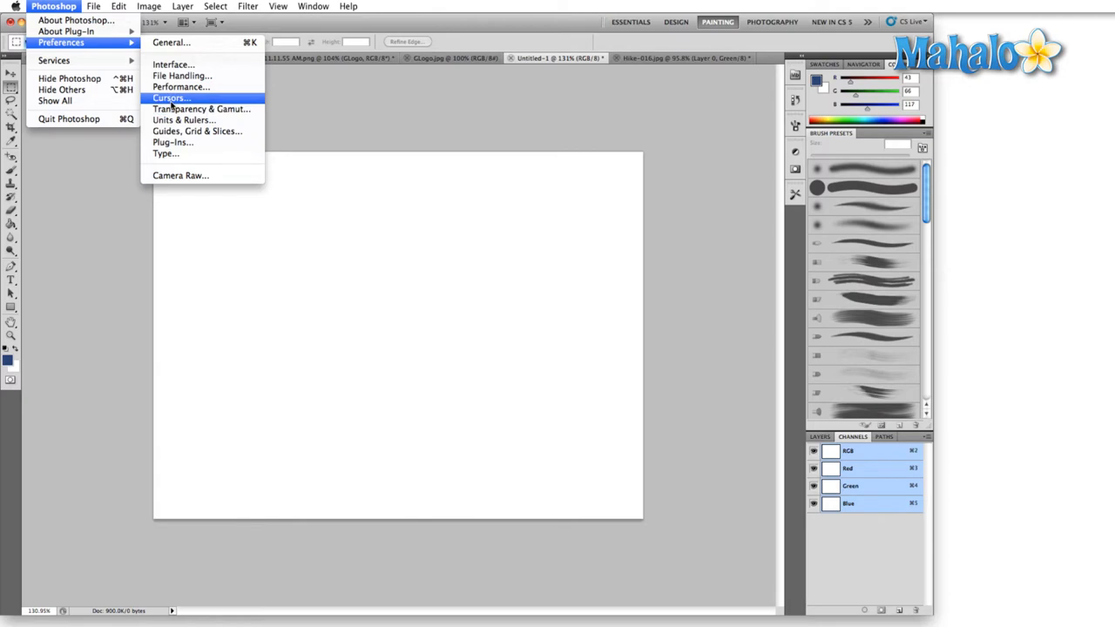
{"action": "left_click", "coordinate": [118, 7]}
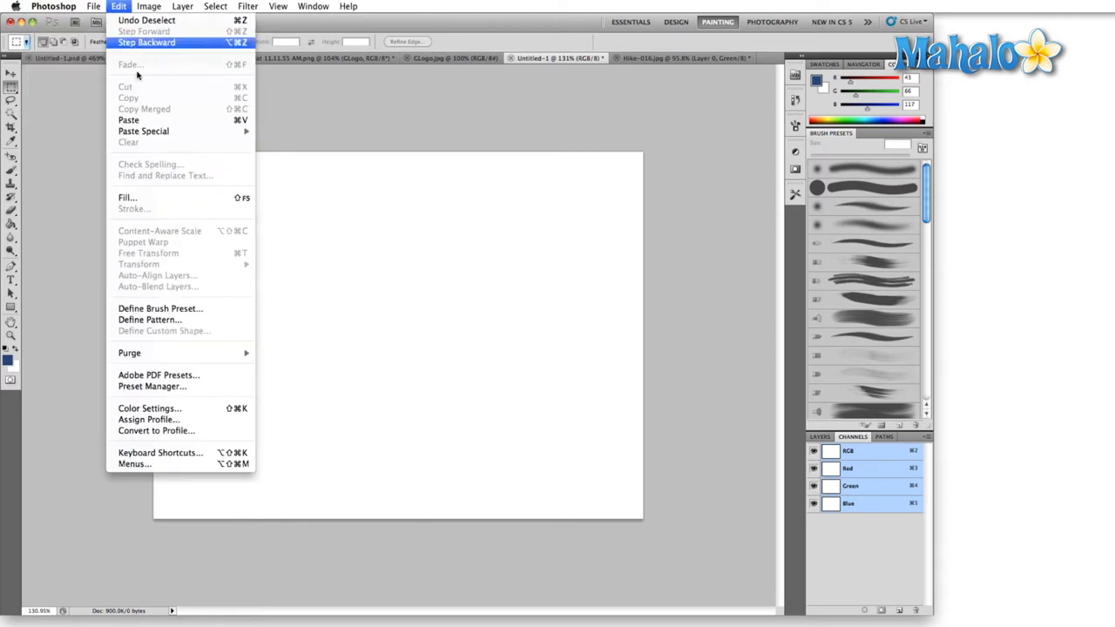
{"action": "left_click", "coordinate": [148, 7]}
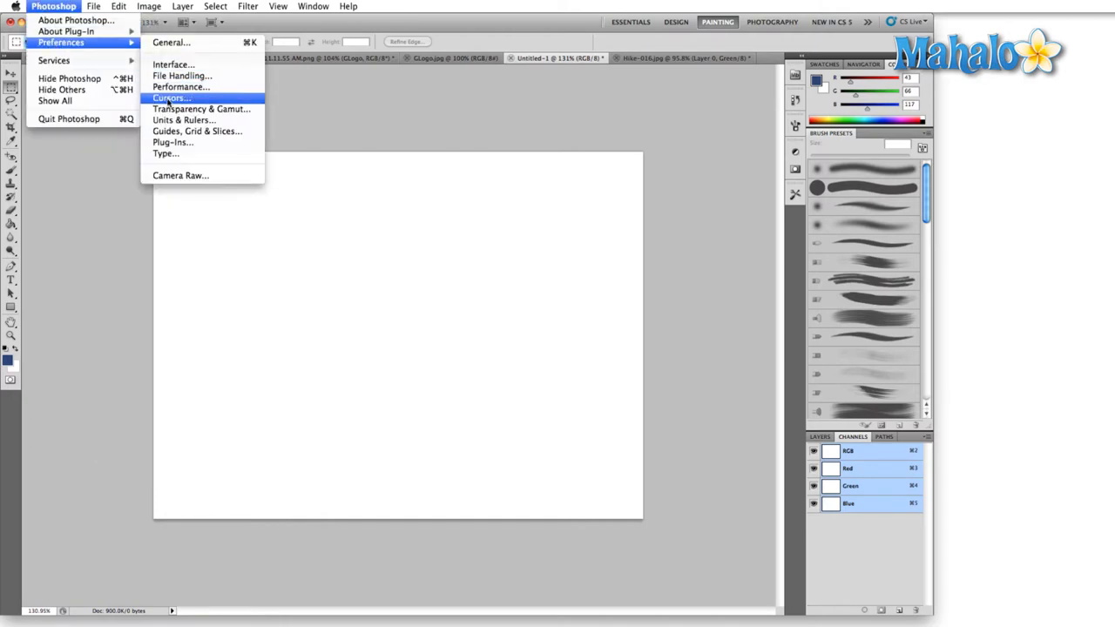
{"action": "left_click", "coordinate": [171, 97]}
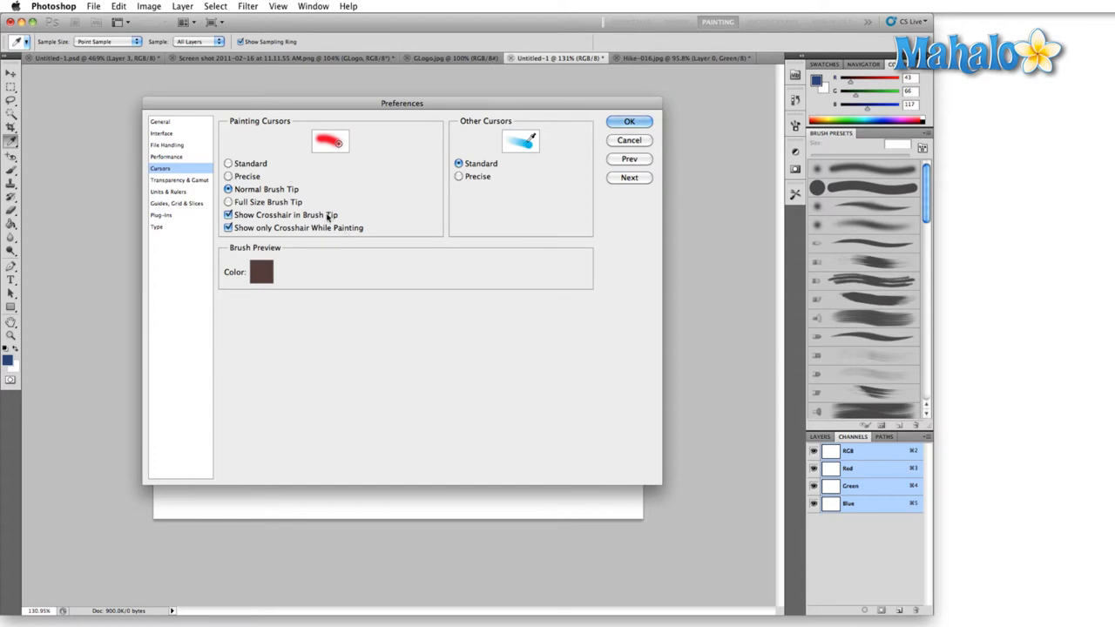
{"action": "mouse_move", "coordinate": [334, 147]}
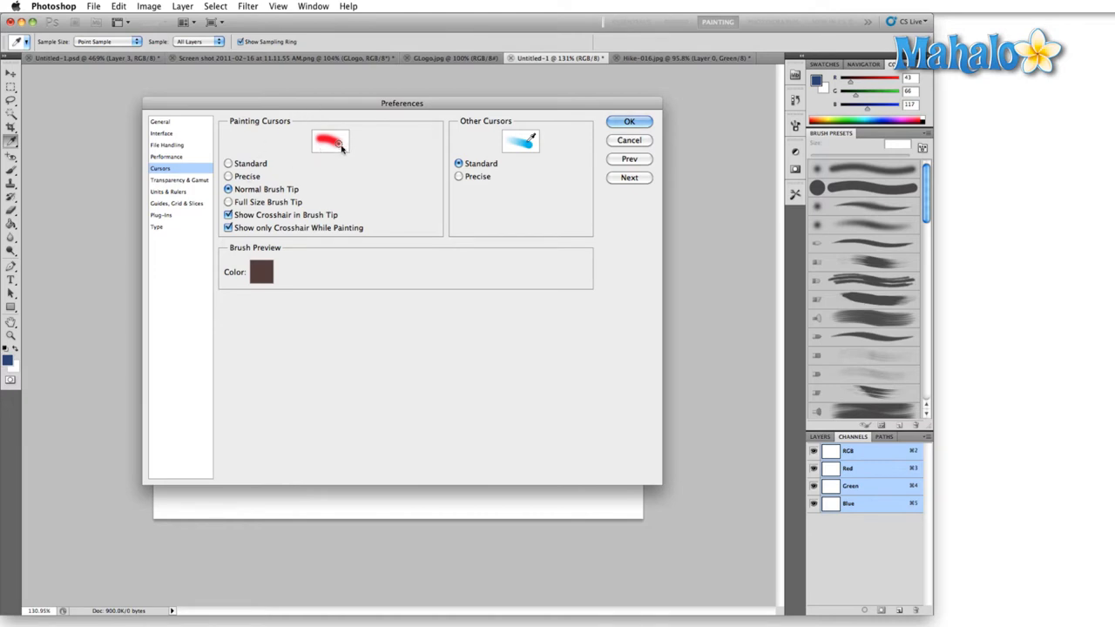
{"action": "mouse_move", "coordinate": [595, 140]}
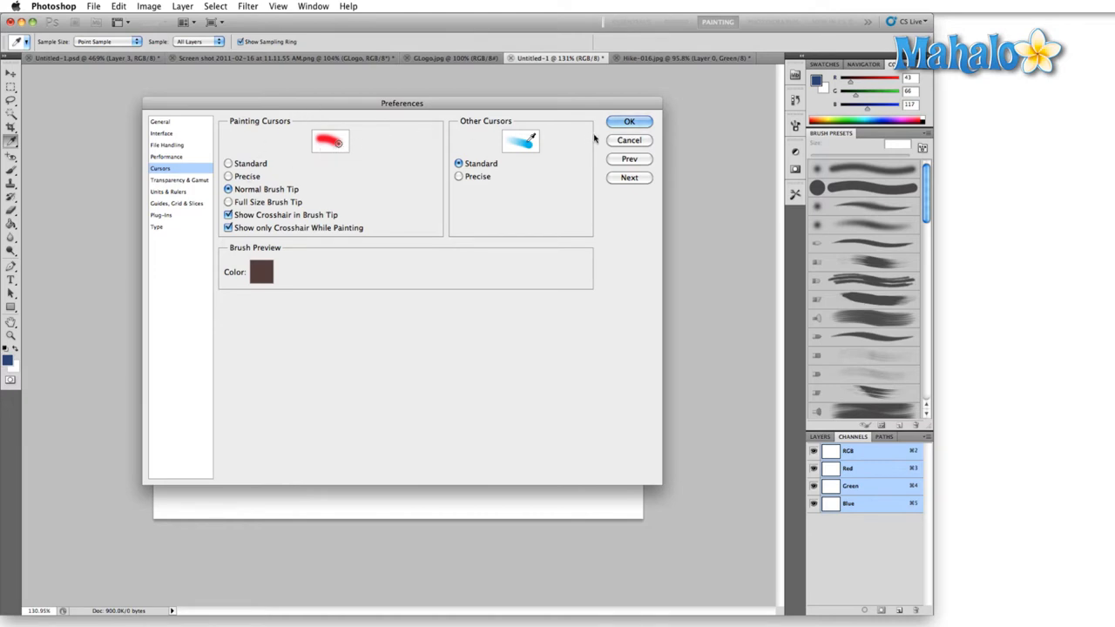
Keep Normal Brush Tip with Show Crosshair, confirm with OK, and move the brush over the canvas
{"action": "left_click", "coordinate": [629, 122]}
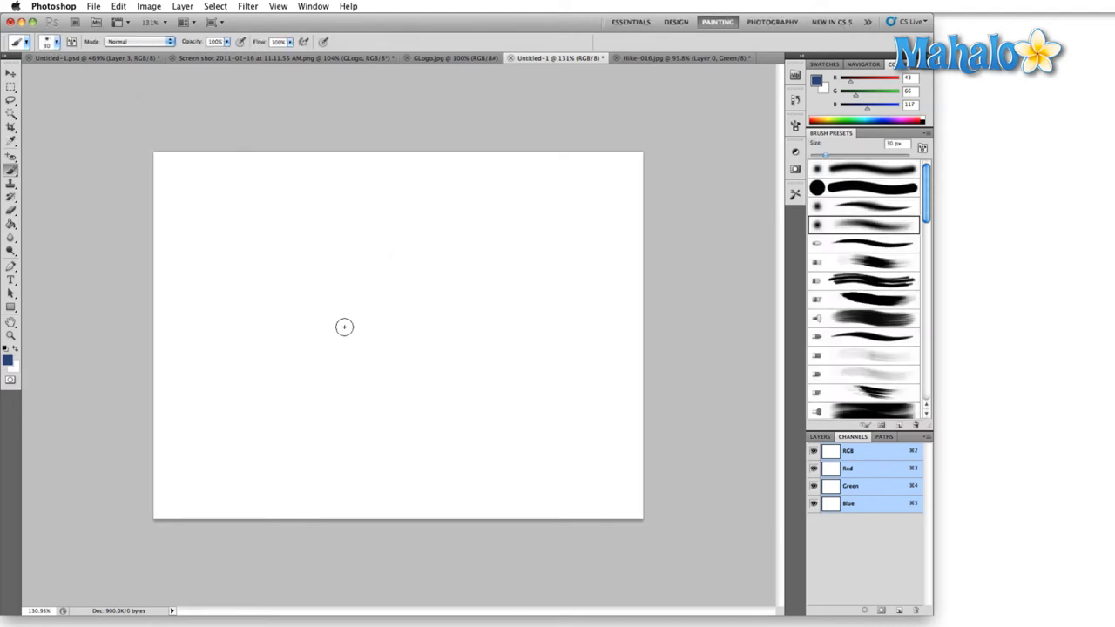
{"action": "mouse_move", "coordinate": [289, 317]}
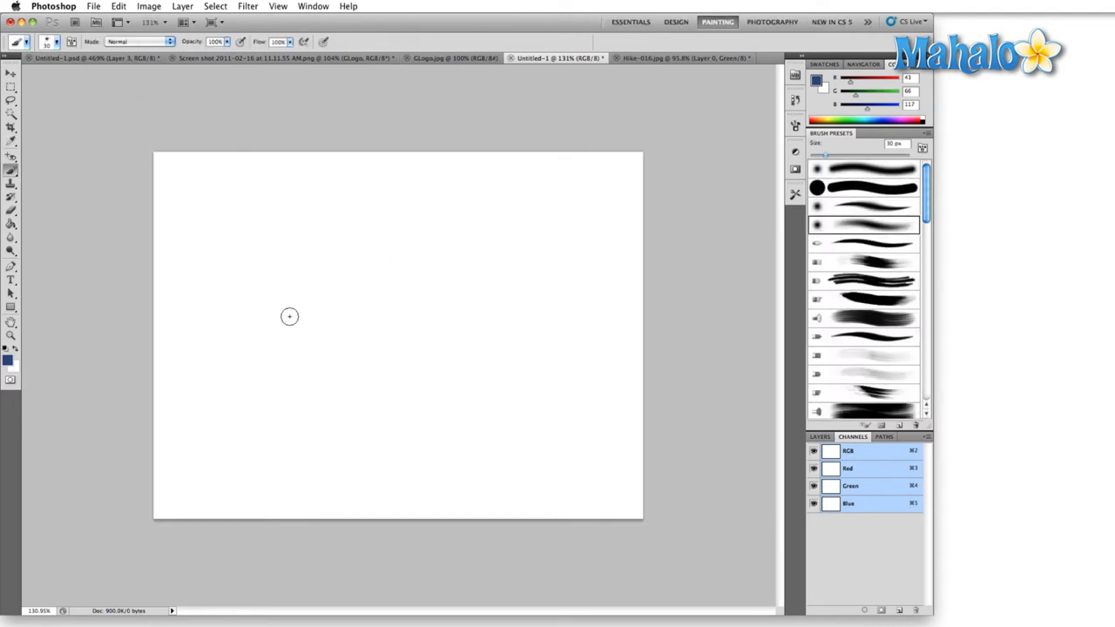
{"action": "mouse_move", "coordinate": [268, 335]}
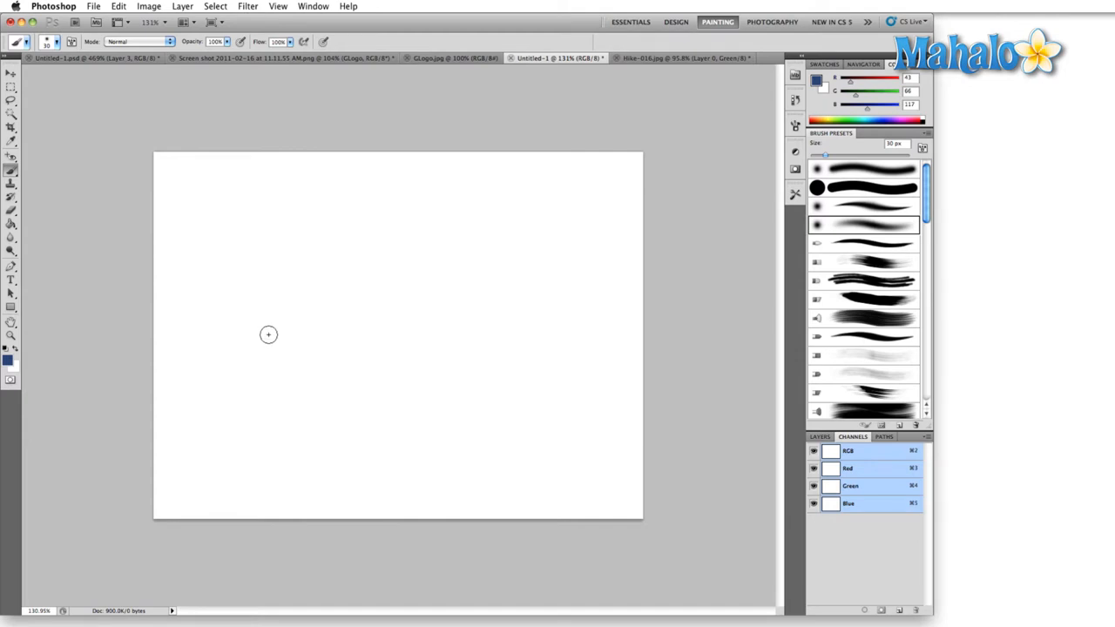
{"action": "left_click_drag", "start_coordinate": [268, 335], "coordinate": [478, 307]}
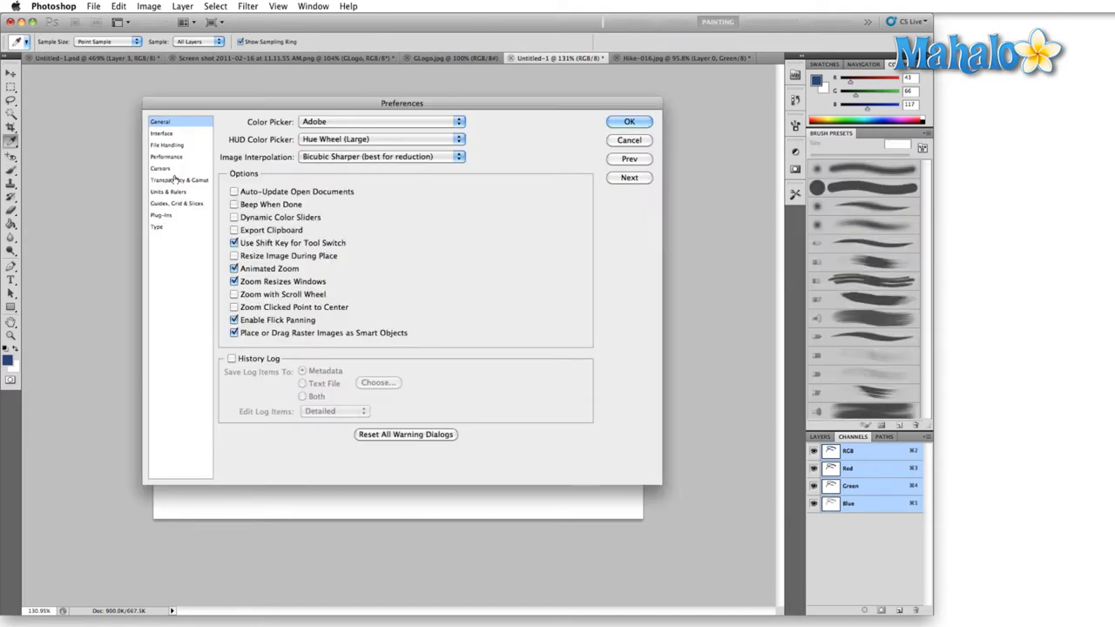
Apply the Standard painting cursor and paint blue test strokes across the canvas
{"action": "left_click", "coordinate": [160, 167]}
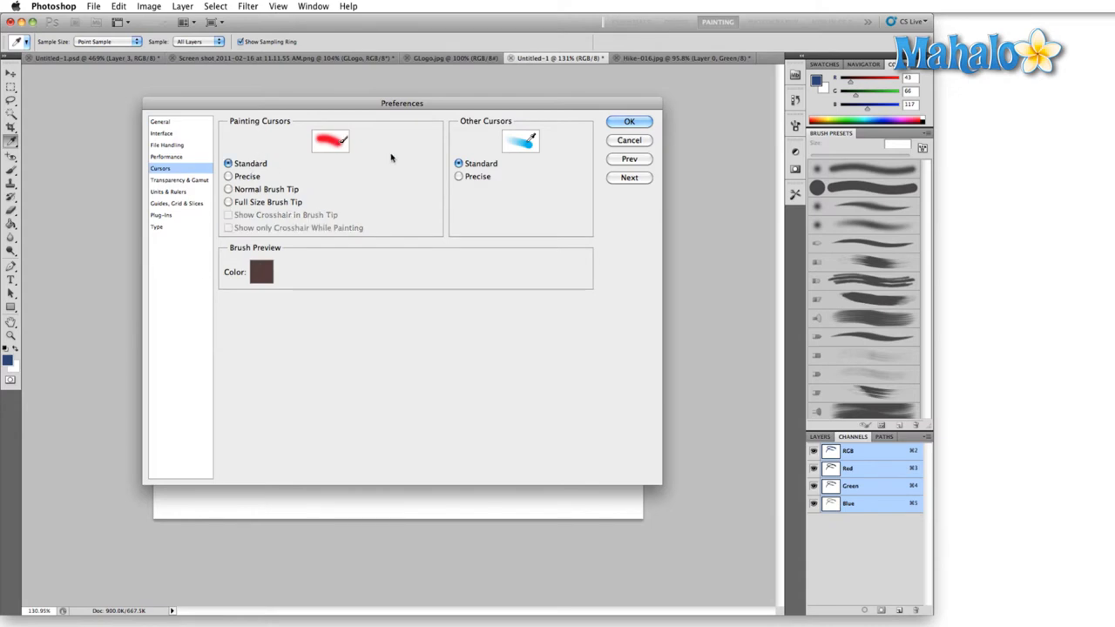
{"action": "left_click", "coordinate": [629, 122]}
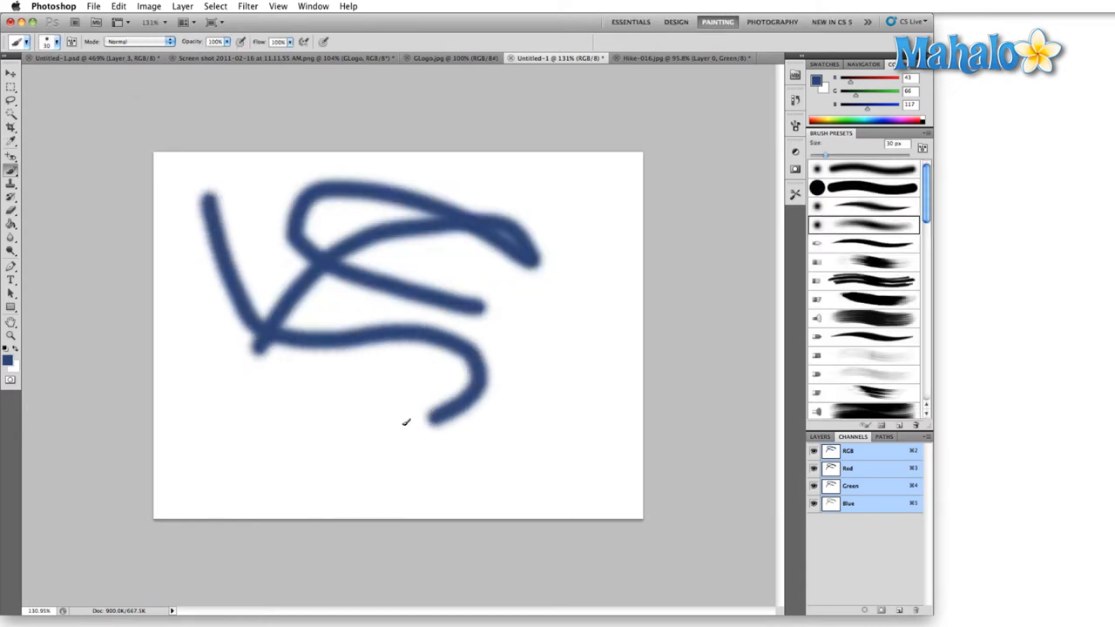
{"action": "left_click_drag", "start_coordinate": [404, 424], "coordinate": [526, 200]}
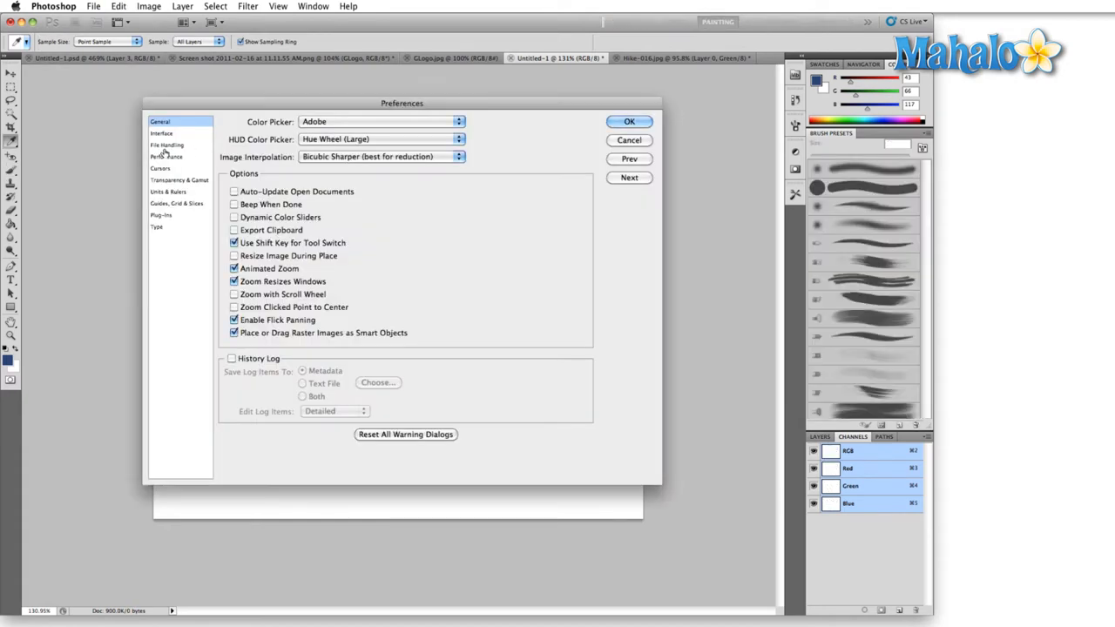
Choose the Precise painting cursor and confirm it
{"action": "left_click", "coordinate": [160, 168]}
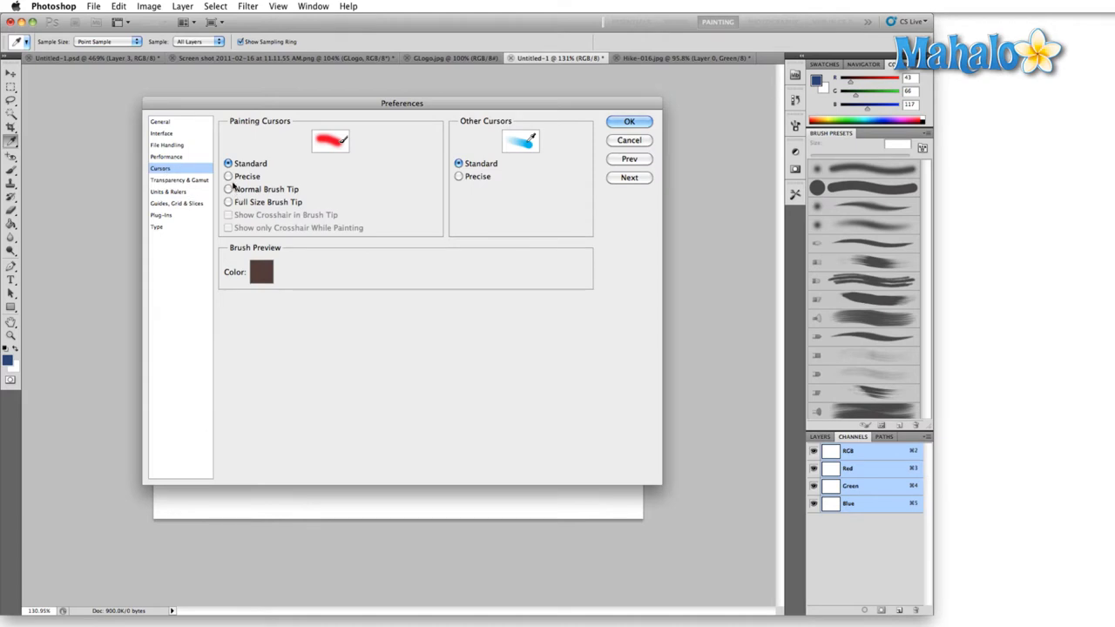
{"action": "left_click", "coordinate": [228, 176]}
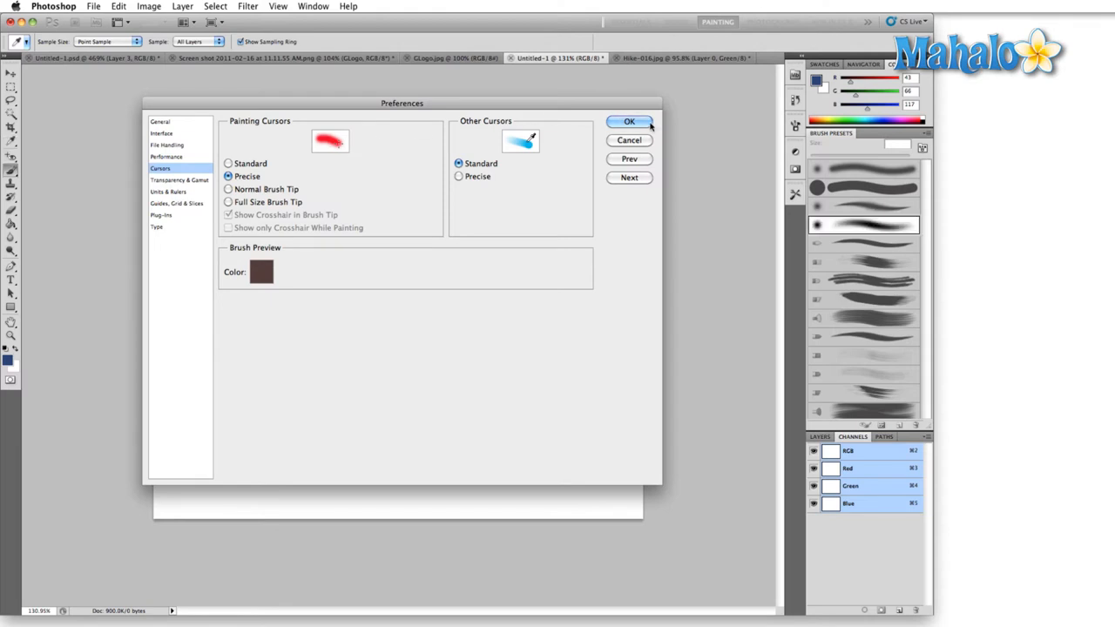
{"action": "left_click", "coordinate": [160, 122]}
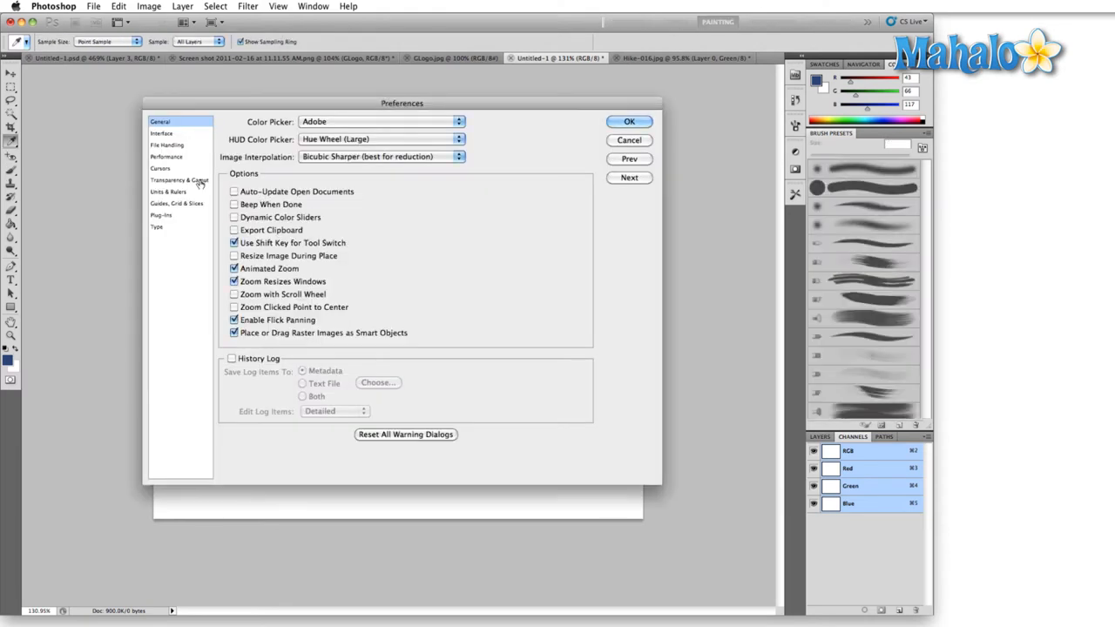
Restore Normal Brush Tip with crosshair, confirm, and drag the brush over the canvas
{"action": "left_click", "coordinate": [160, 168]}
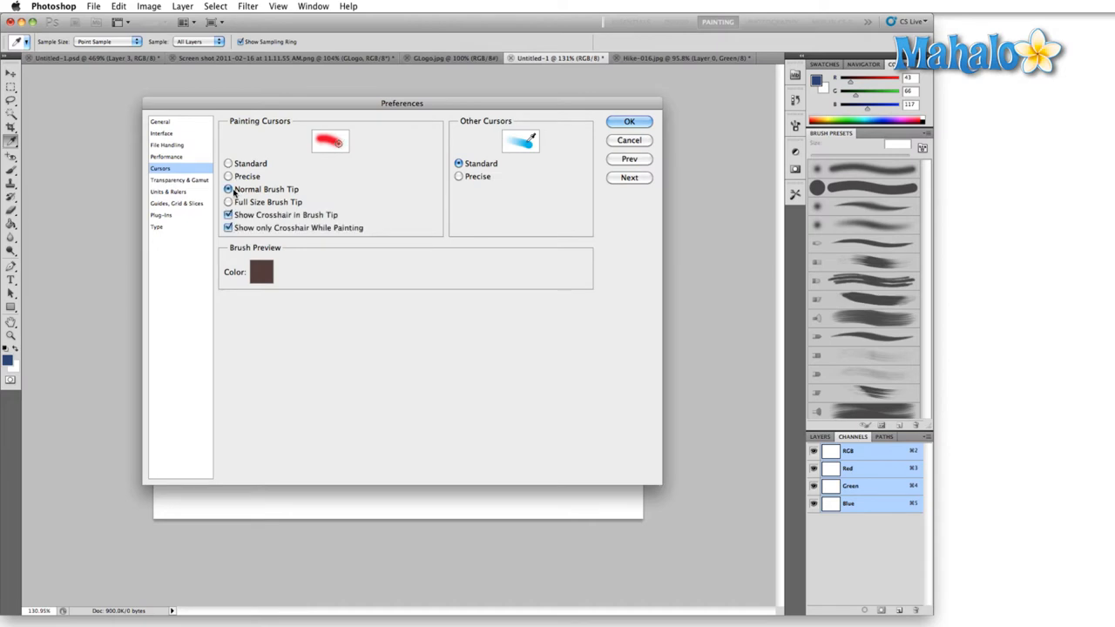
{"action": "left_click", "coordinate": [629, 121]}
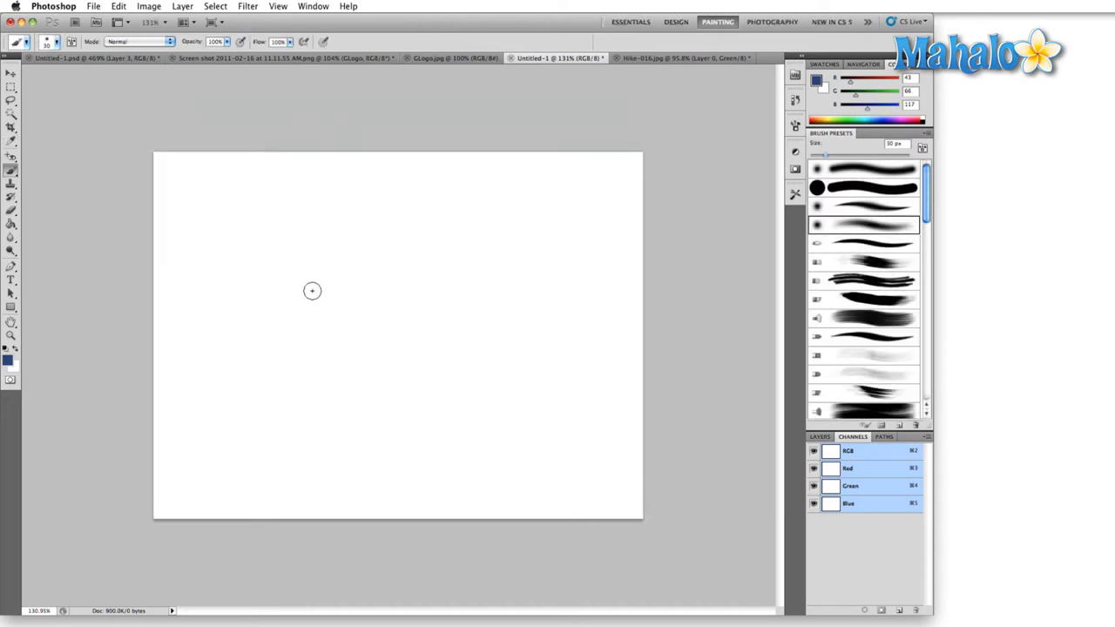
{"action": "mouse_move", "coordinate": [299, 251]}
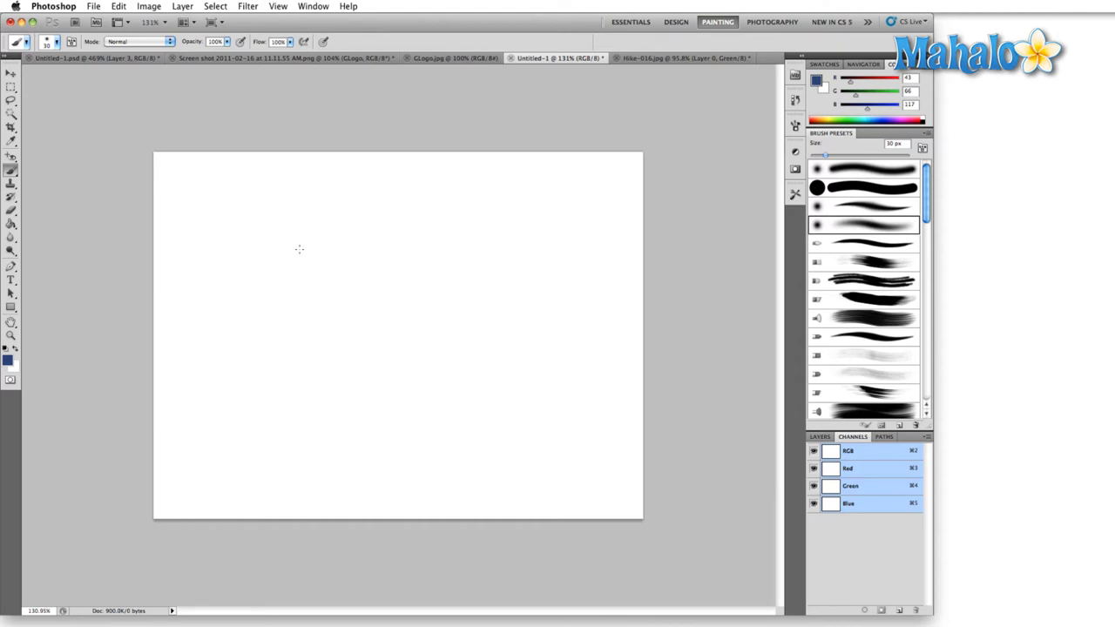
{"action": "left_click_drag", "start_coordinate": [296, 253], "coordinate": [366, 374]}
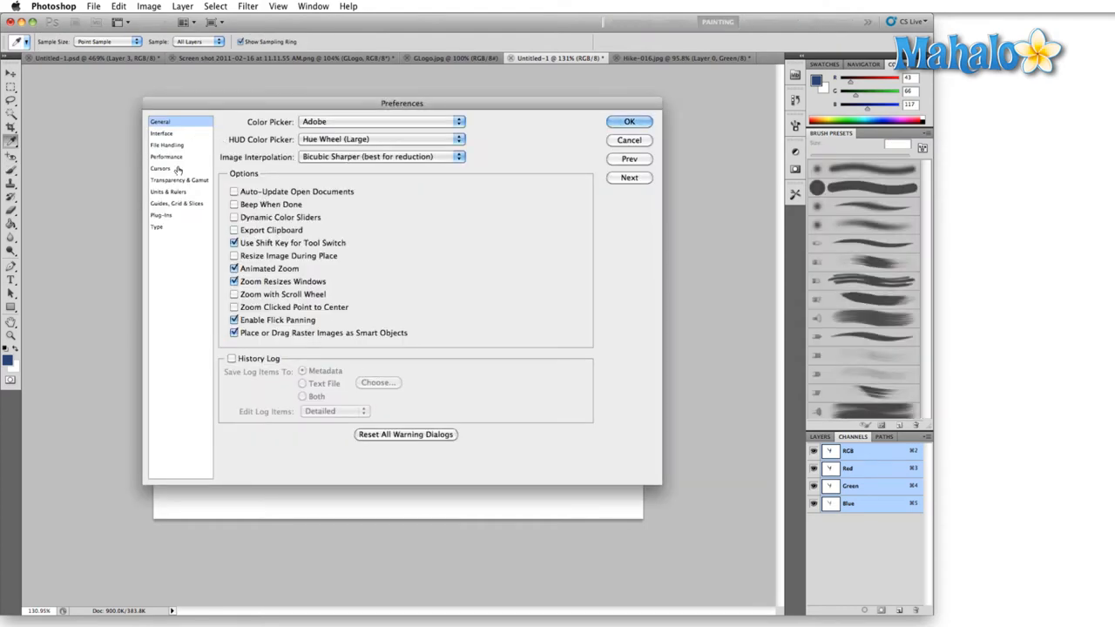
Set the painting cursor to Full Size Brush Tip and confirm
{"action": "left_click", "coordinate": [161, 167]}
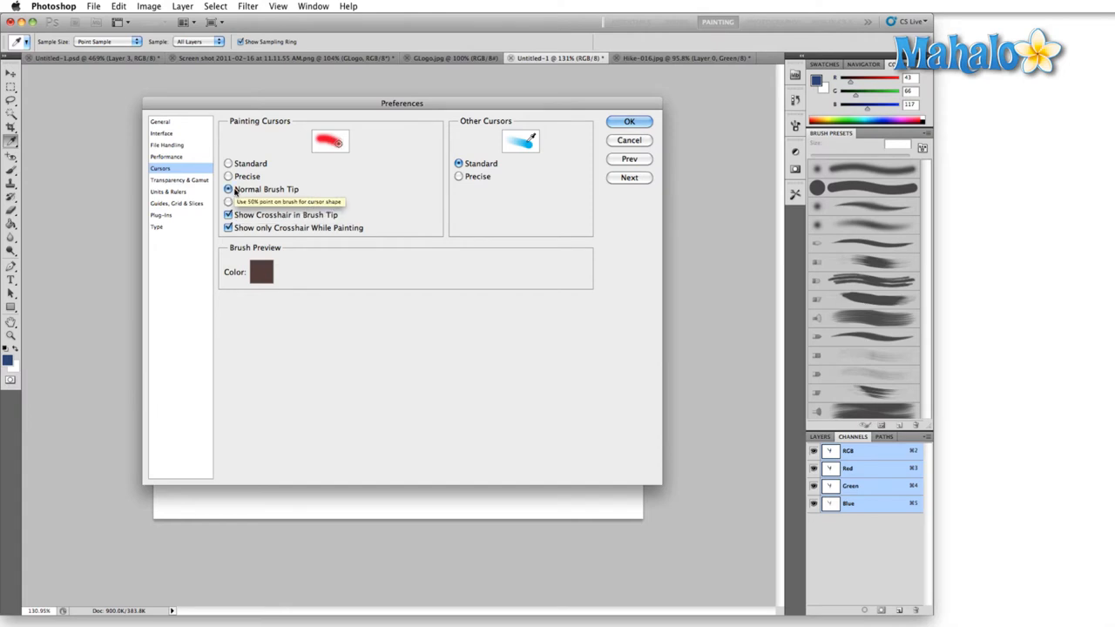
{"action": "left_click", "coordinate": [228, 202]}
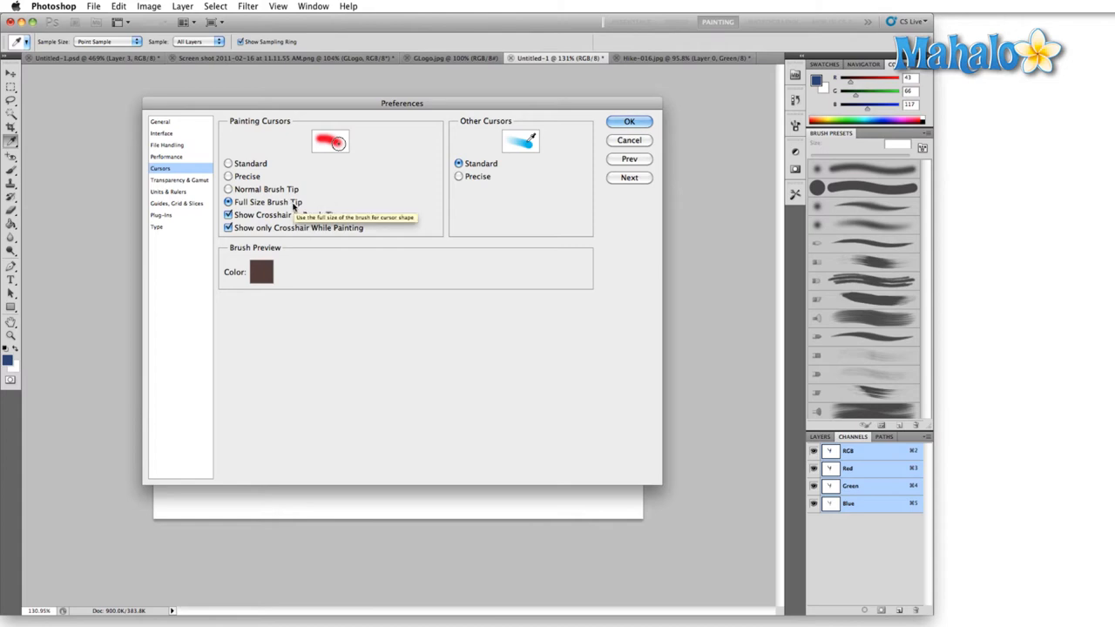
{"action": "left_click", "coordinate": [629, 122]}
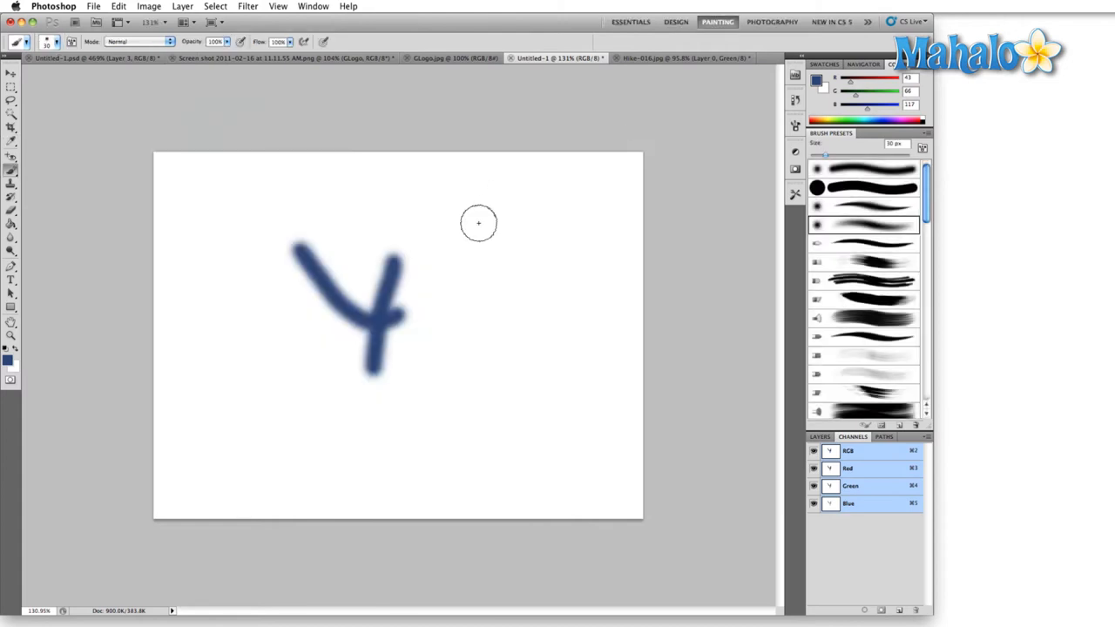
Paint a curved blue stroke beside the Y and dab a blue dot to its right
{"action": "left_click_drag", "start_coordinate": [449, 206], "coordinate": [462, 288]}
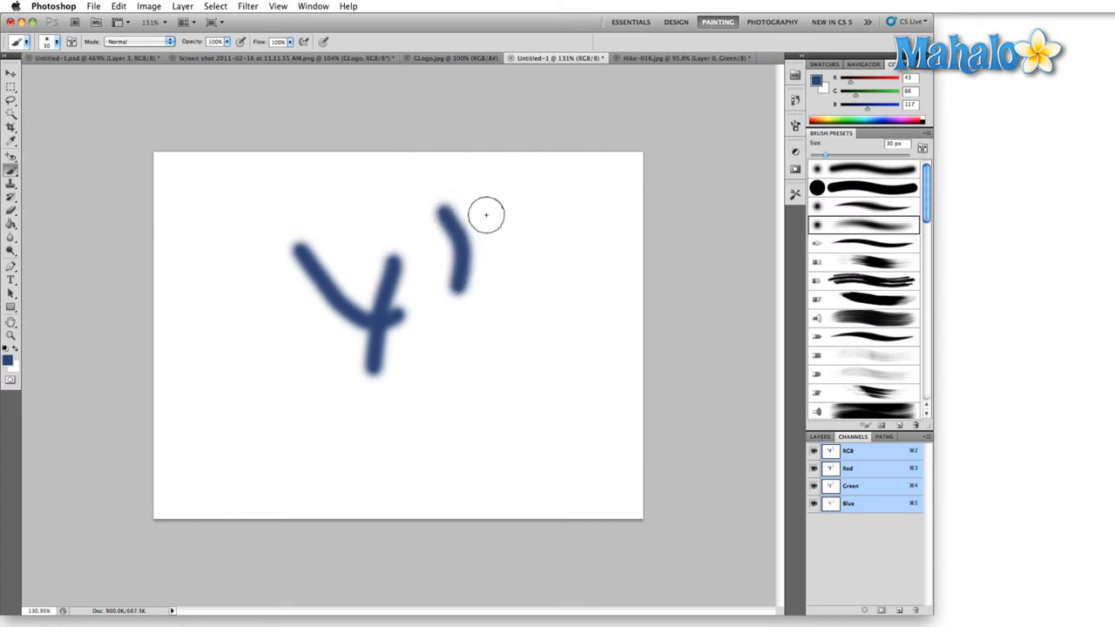
{"action": "mouse_move", "coordinate": [505, 212]}
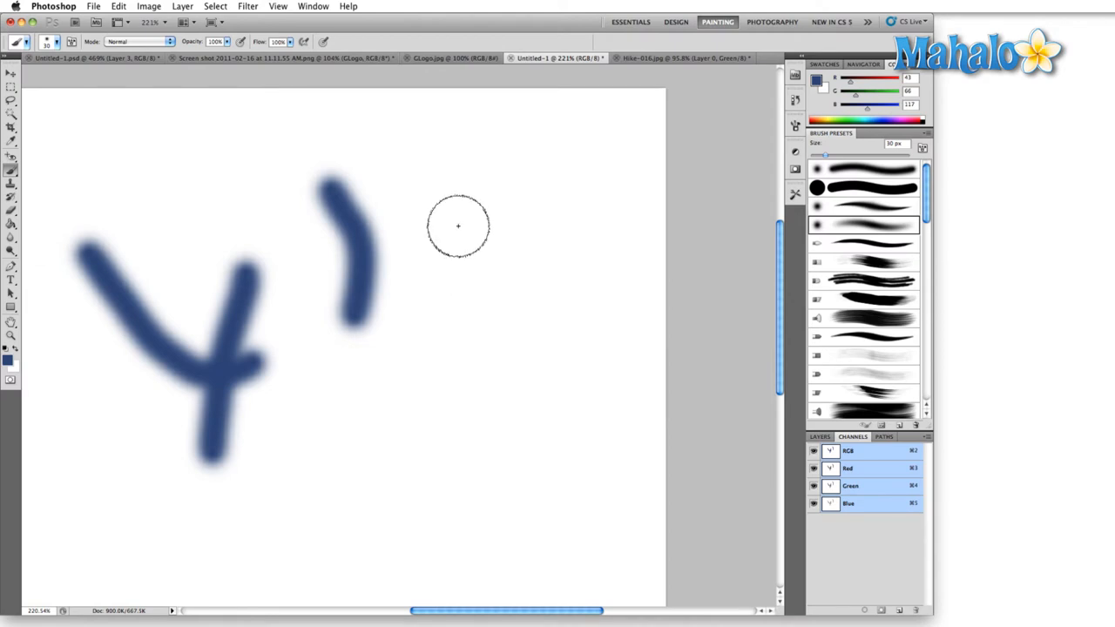
{"action": "left_click", "coordinate": [458, 227]}
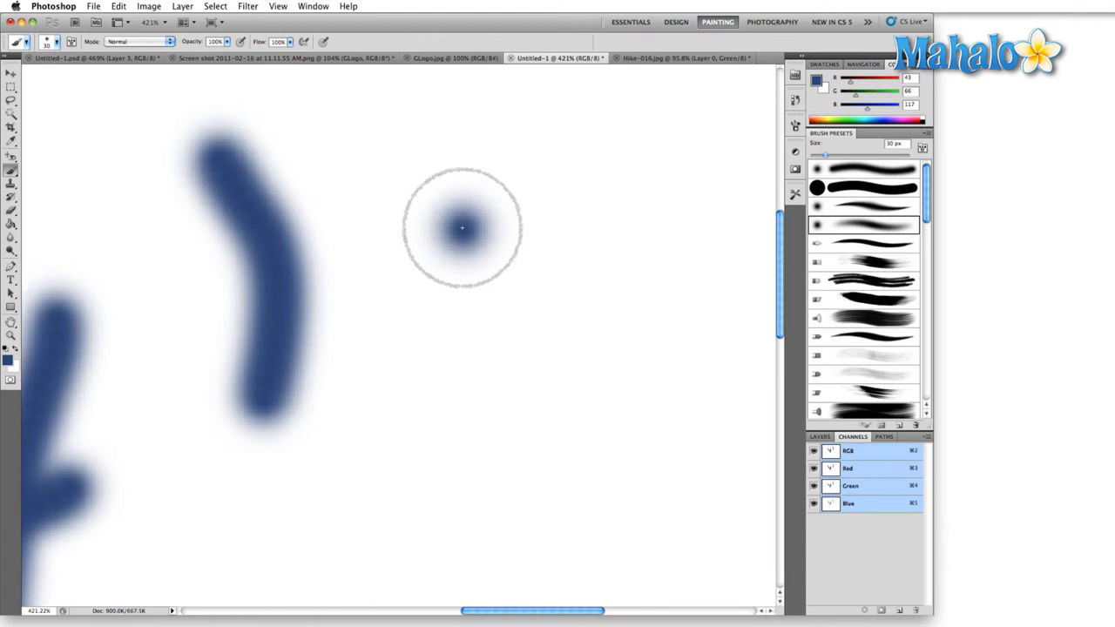
{"action": "mouse_move", "coordinate": [461, 230]}
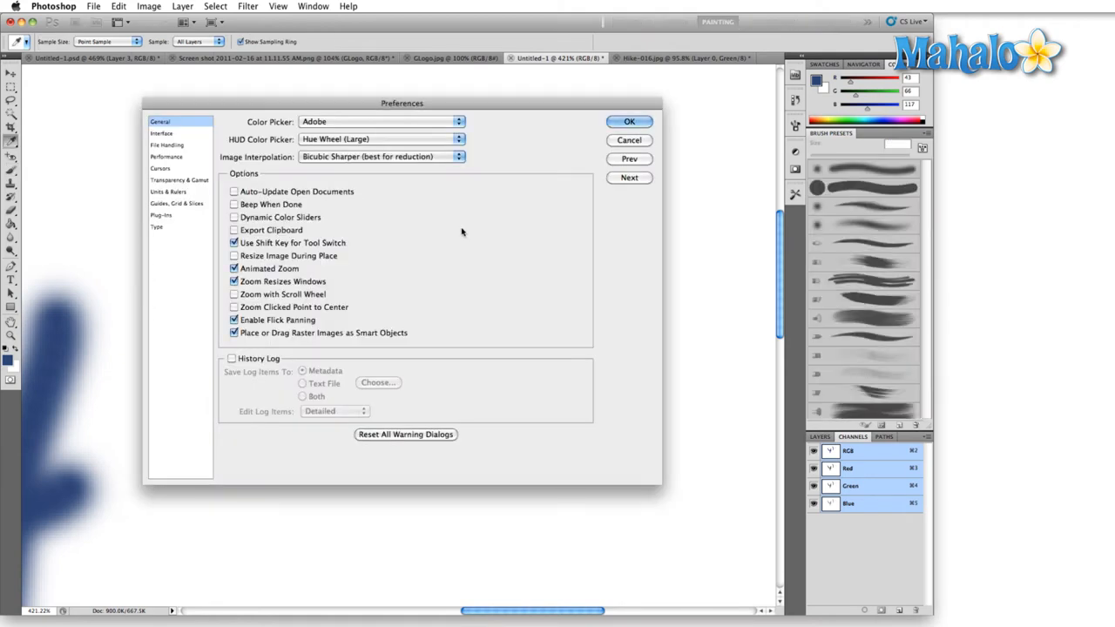
Confirm the Cursors page unchanged and dab a second blue dot on the canvas
{"action": "left_click", "coordinate": [161, 167]}
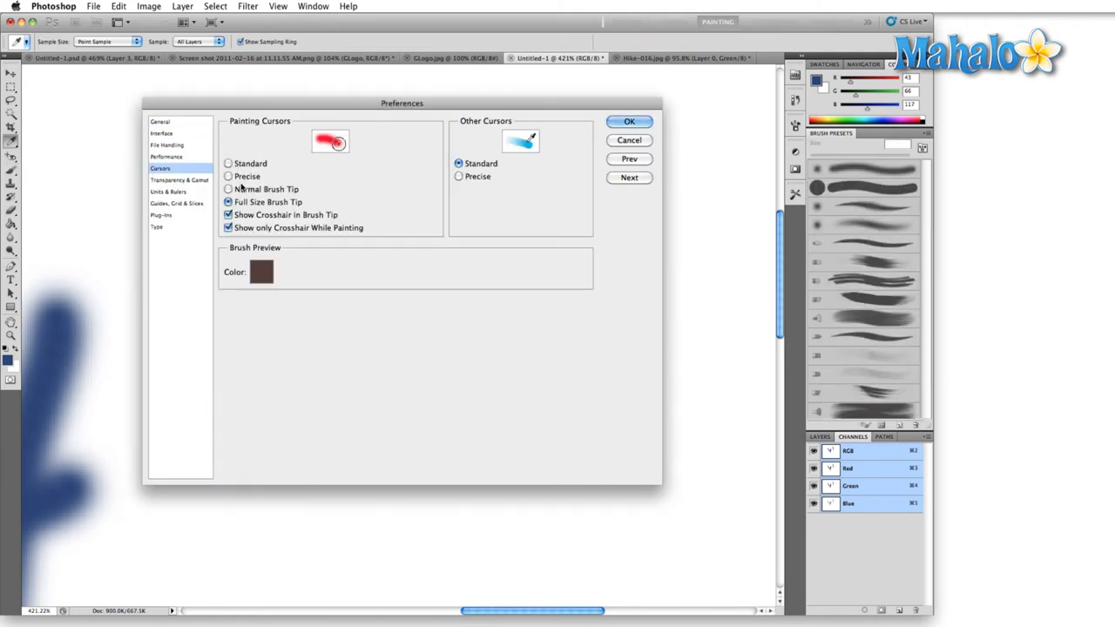
{"action": "left_click", "coordinate": [628, 122]}
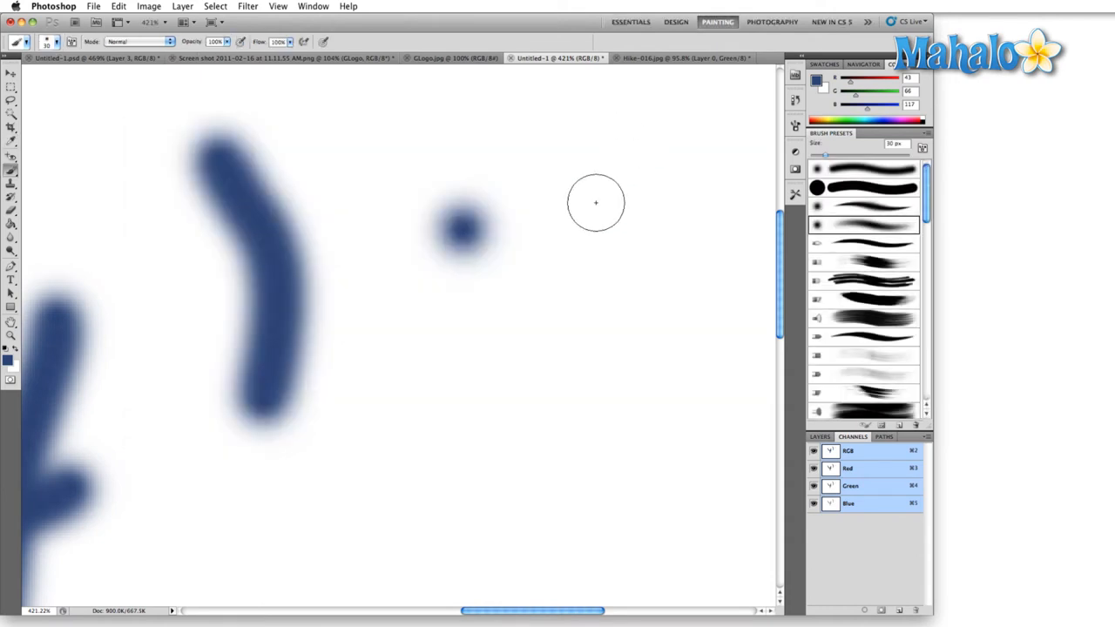
{"action": "mouse_move", "coordinate": [594, 227]}
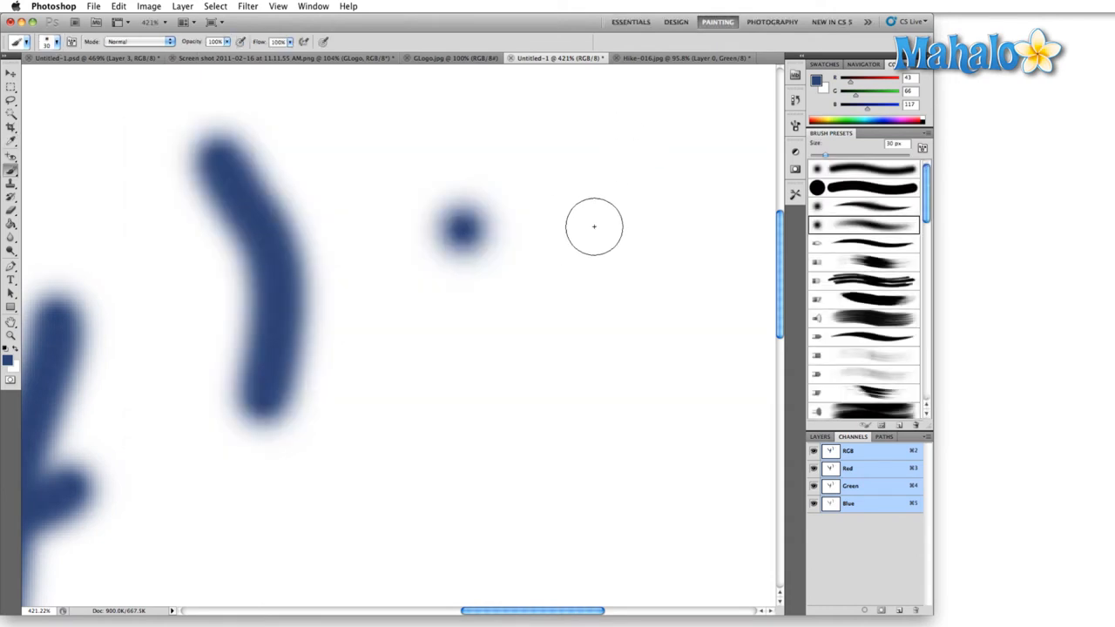
{"action": "left_click", "coordinate": [595, 227]}
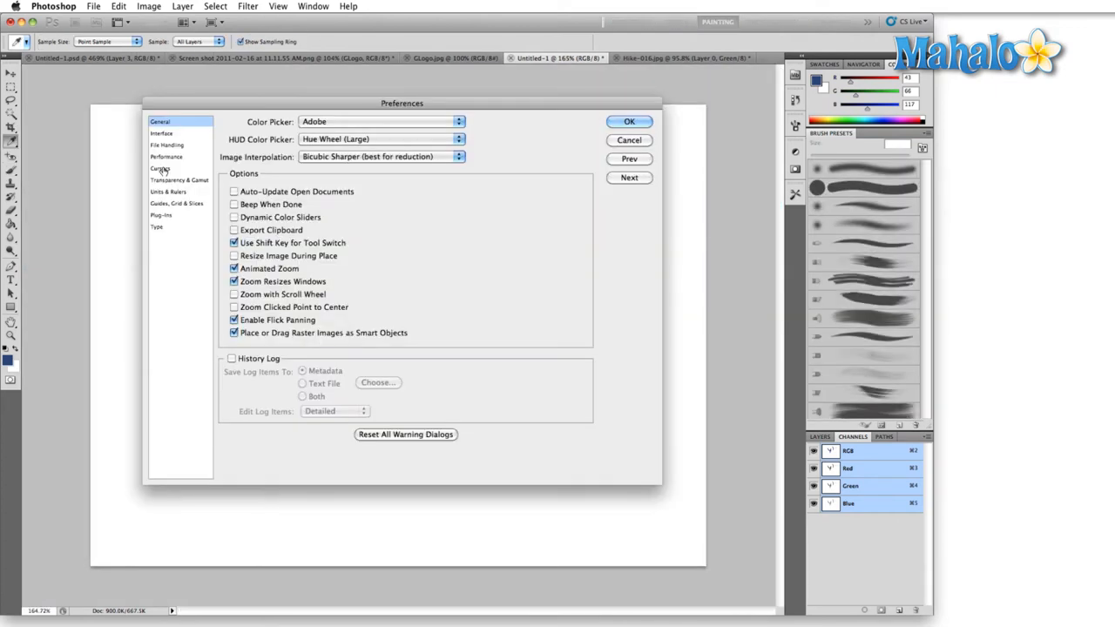
On the Cursors page try Full Size Brush Tip, then set painting cursors back to Normal Brush Tip
{"action": "left_click", "coordinate": [160, 167]}
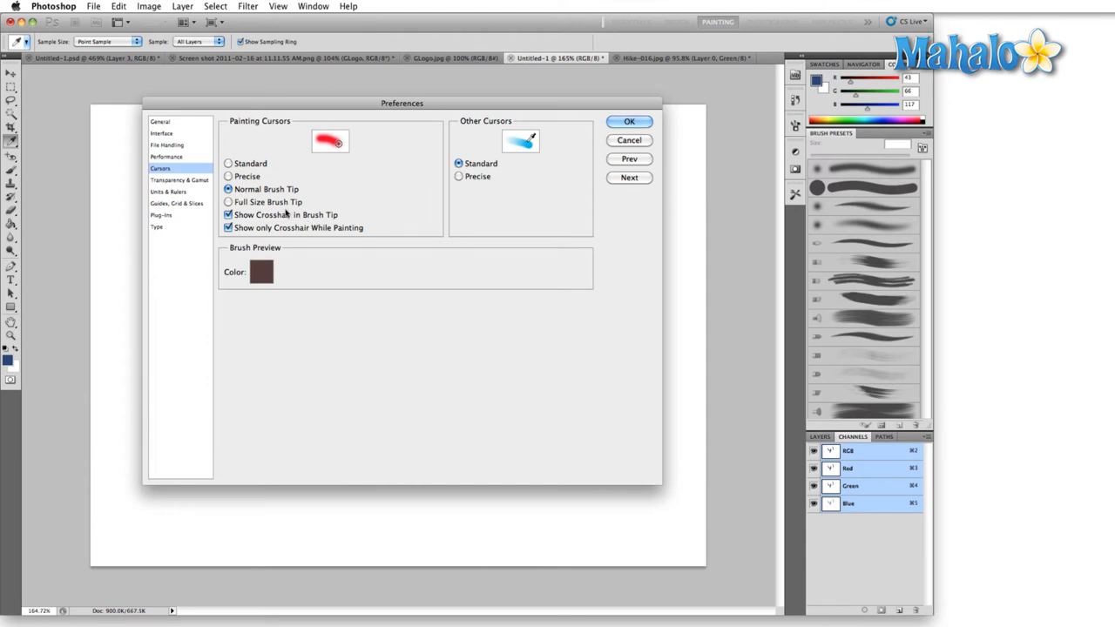
{"action": "left_click", "coordinate": [228, 202]}
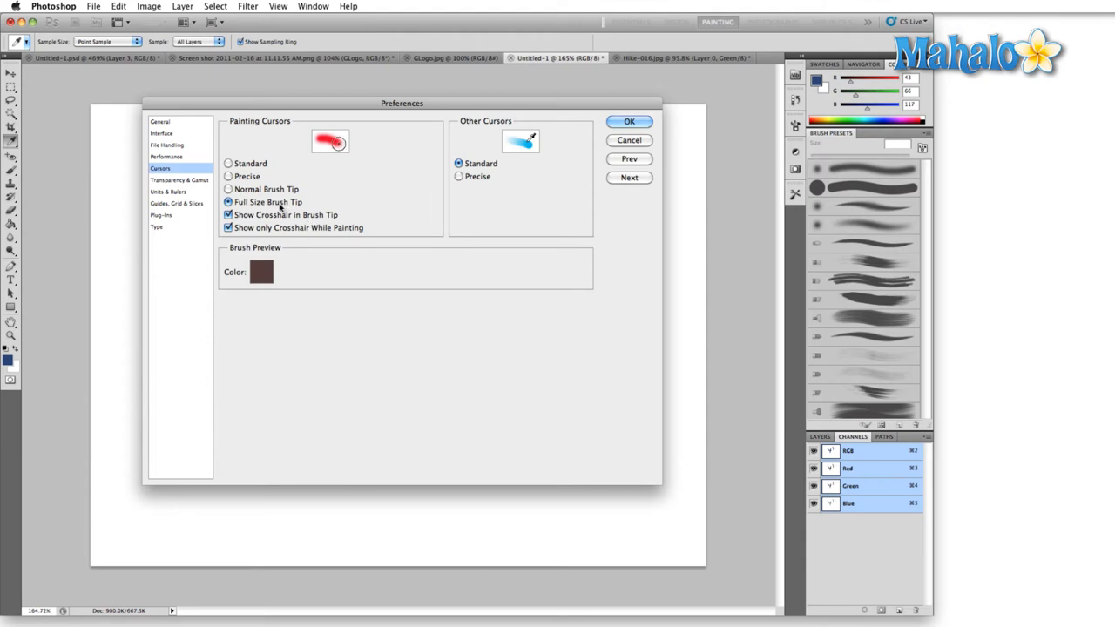
{"action": "mouse_move", "coordinate": [278, 202]}
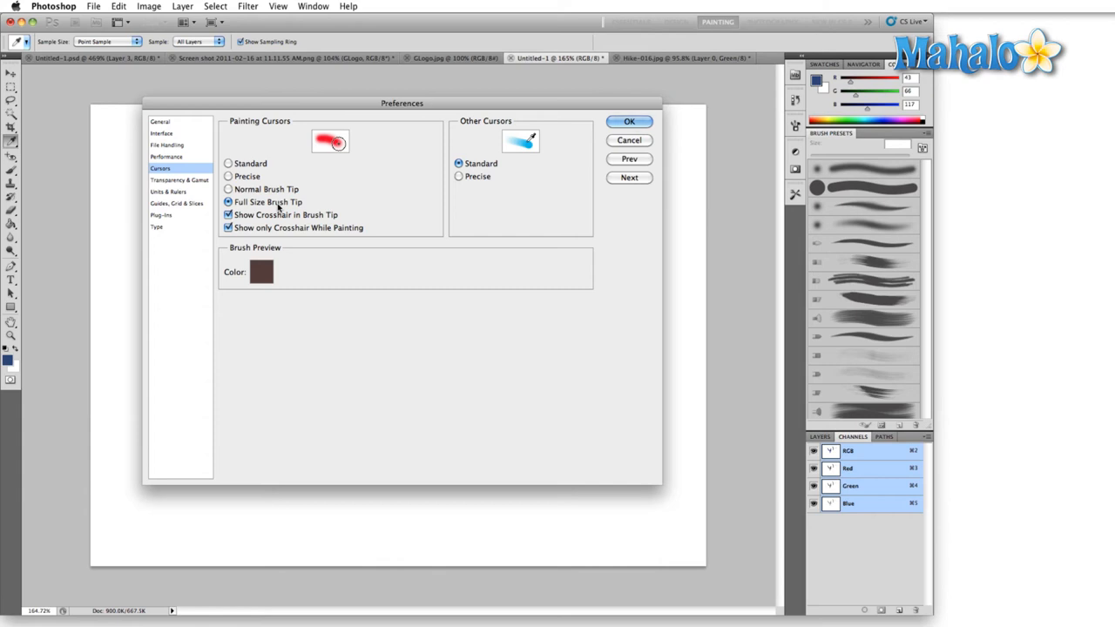
{"action": "left_click", "coordinate": [229, 188]}
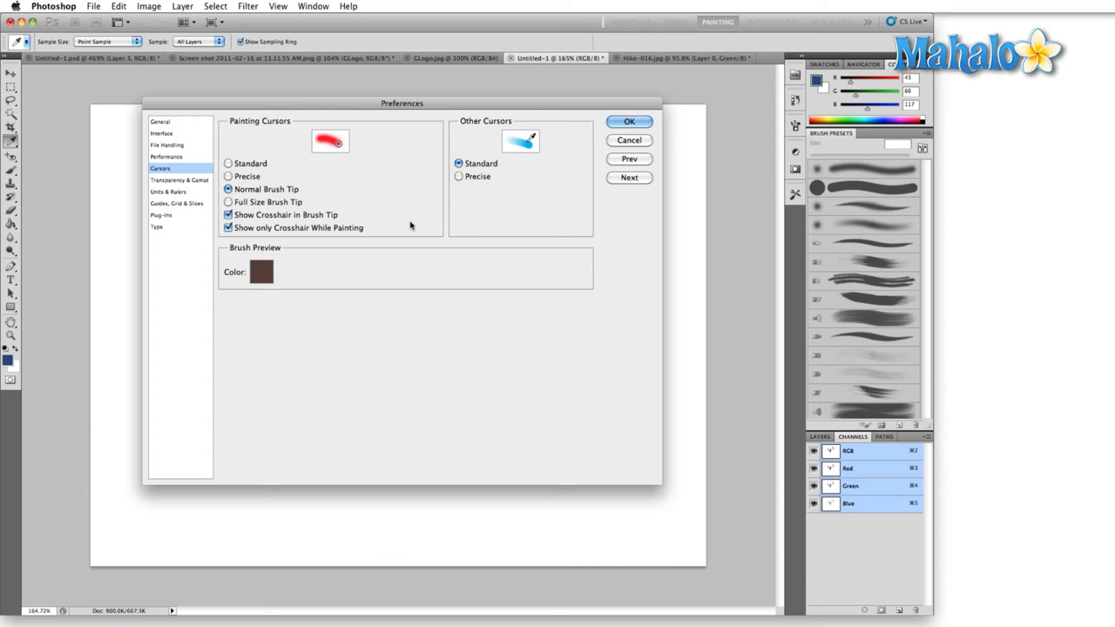
{"action": "mouse_move", "coordinate": [269, 218]}
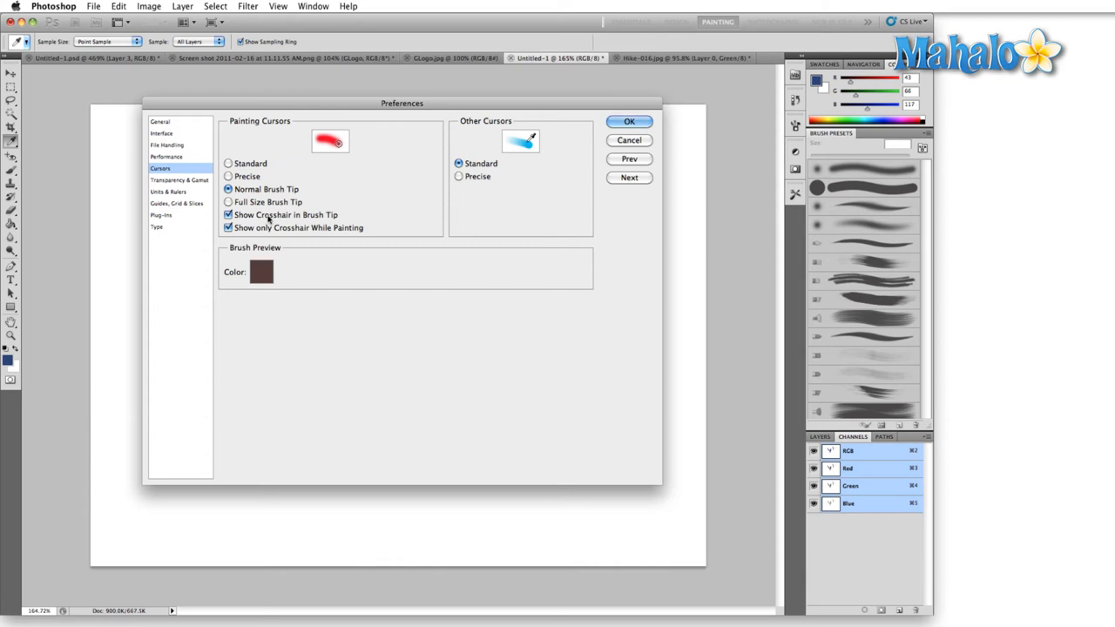
Keep Show Crosshair in Brush Tip on and uncheck Show Only Crosshair While Painting
{"action": "left_click", "coordinate": [228, 214]}
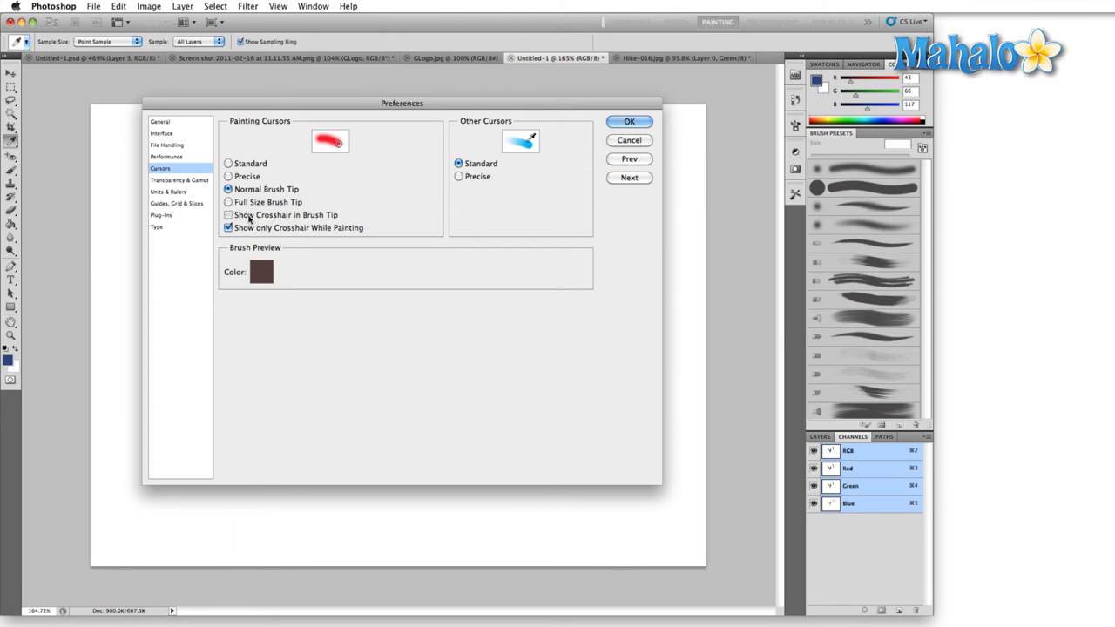
{"action": "left_click", "coordinate": [228, 214]}
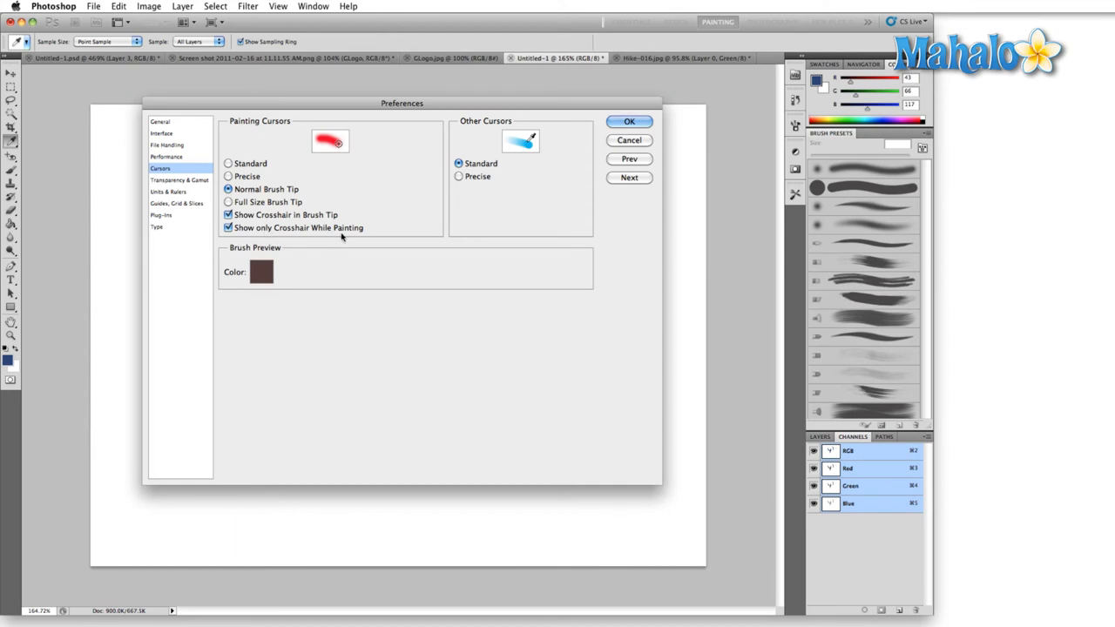
{"action": "left_click", "coordinate": [228, 226]}
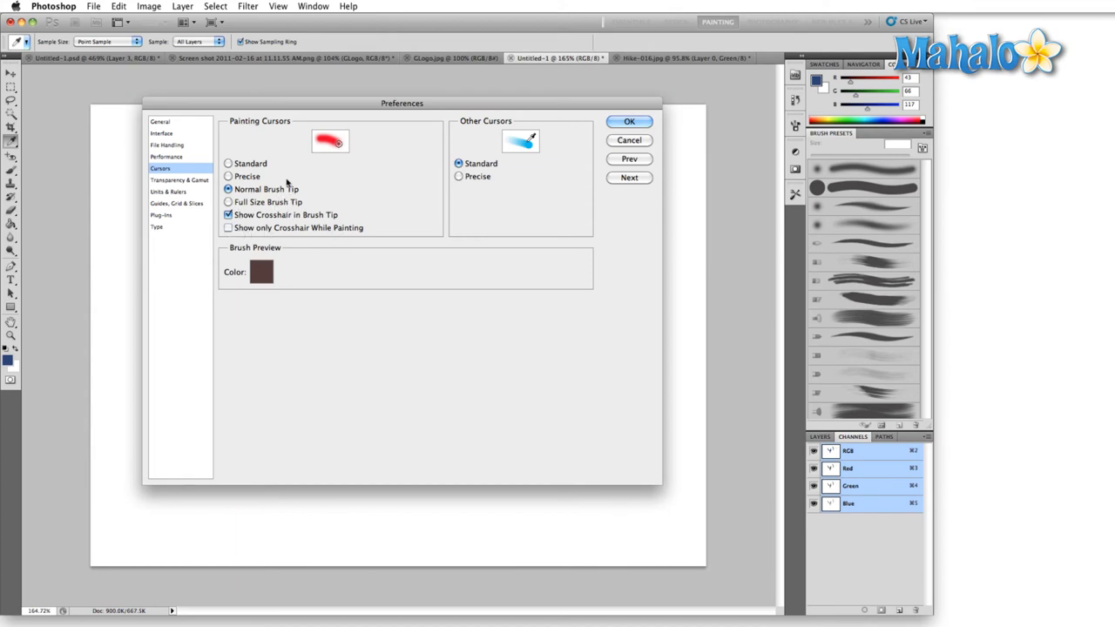
{"action": "mouse_move", "coordinate": [286, 190]}
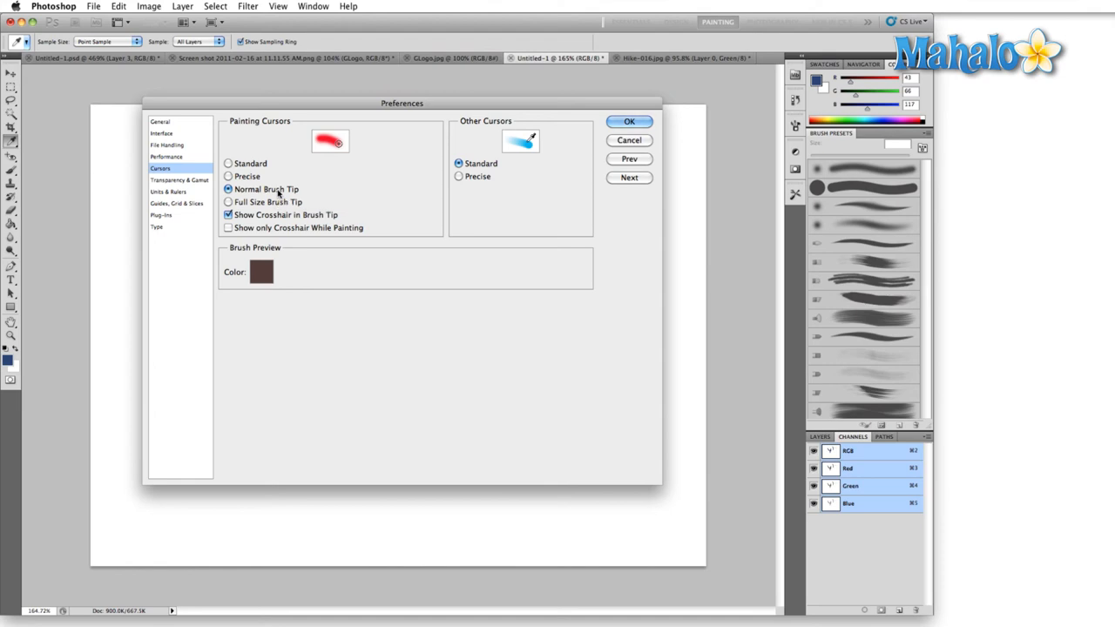
{"action": "mouse_move", "coordinate": [502, 142]}
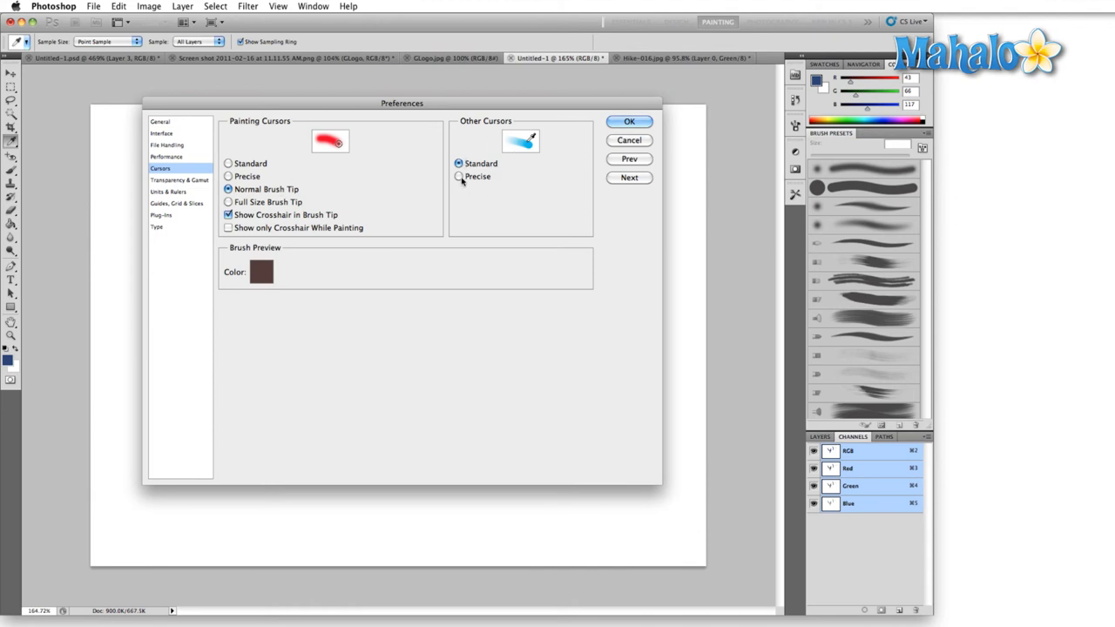
{"action": "mouse_move", "coordinate": [568, 105]}
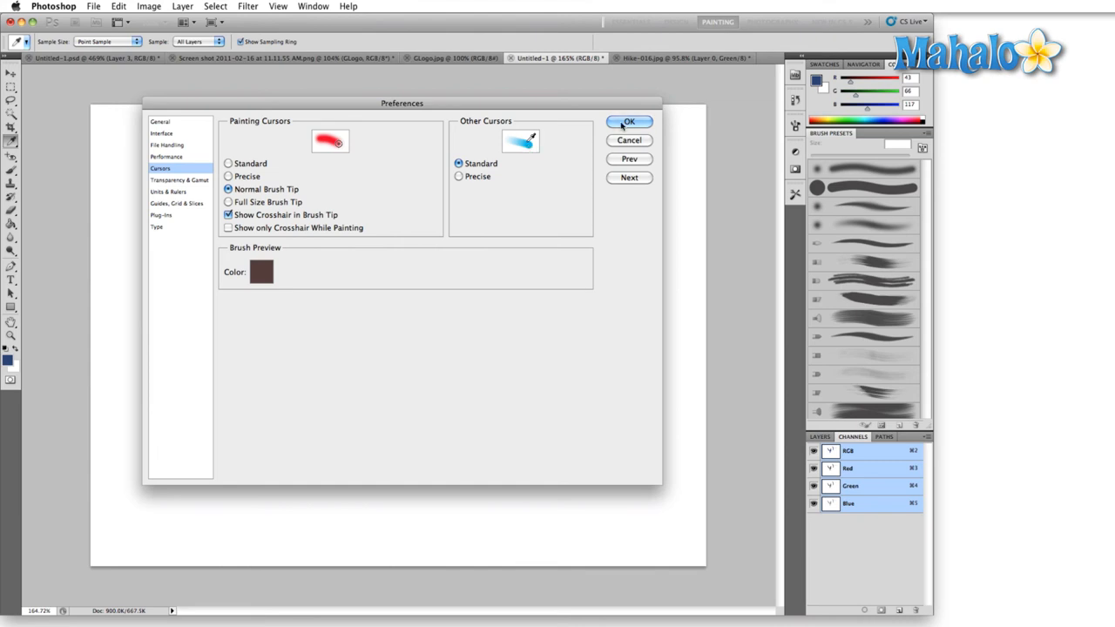
Confirm the cursor settings and marquee-select a rectangle over the top of the blue Y
{"action": "left_click", "coordinate": [629, 122]}
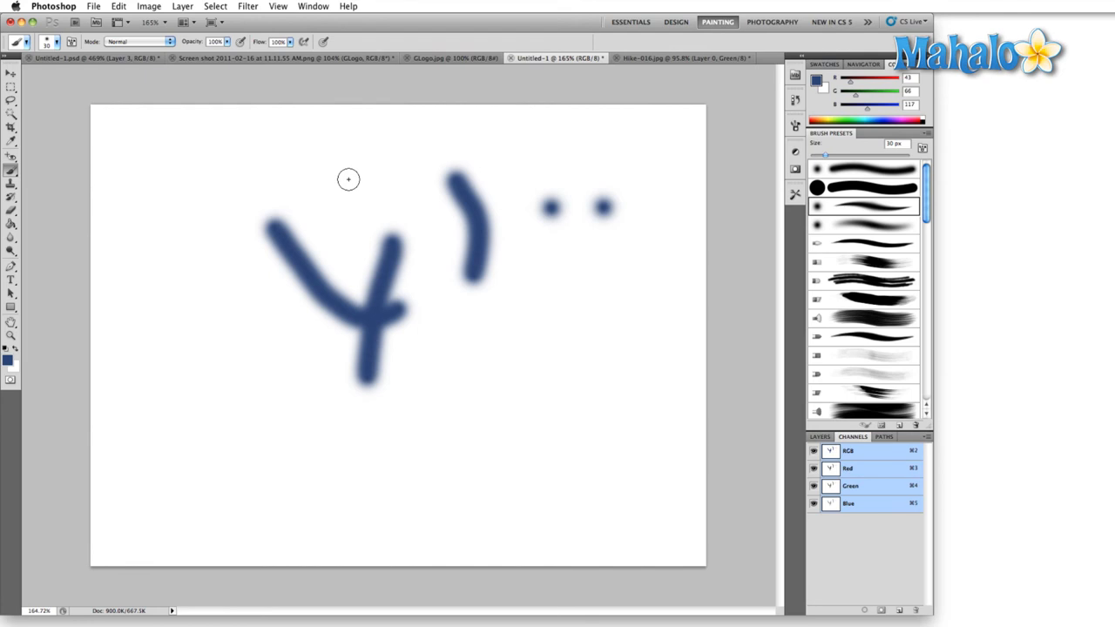
{"action": "left_click", "coordinate": [12, 87]}
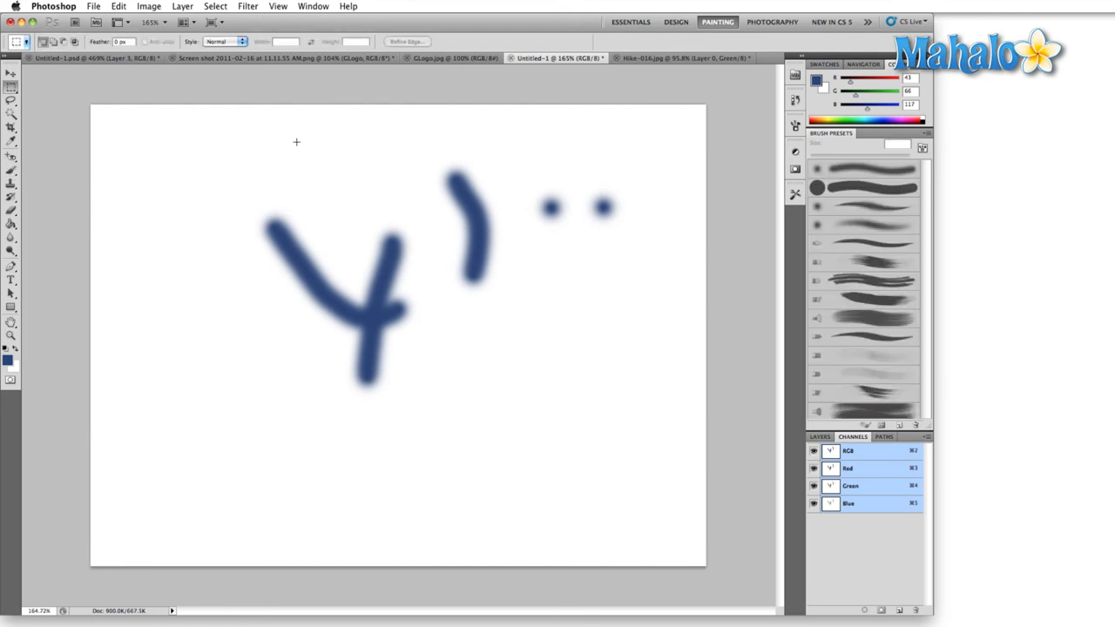
{"action": "left_click_drag", "start_coordinate": [171, 148], "coordinate": [416, 293]}
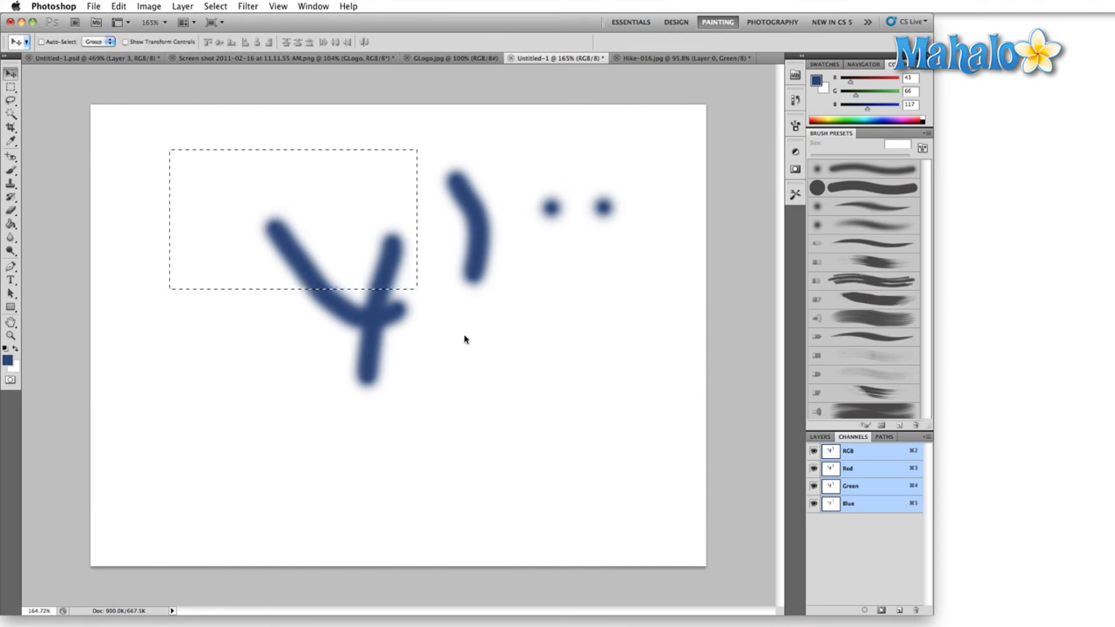
{"action": "mouse_move", "coordinate": [465, 338]}
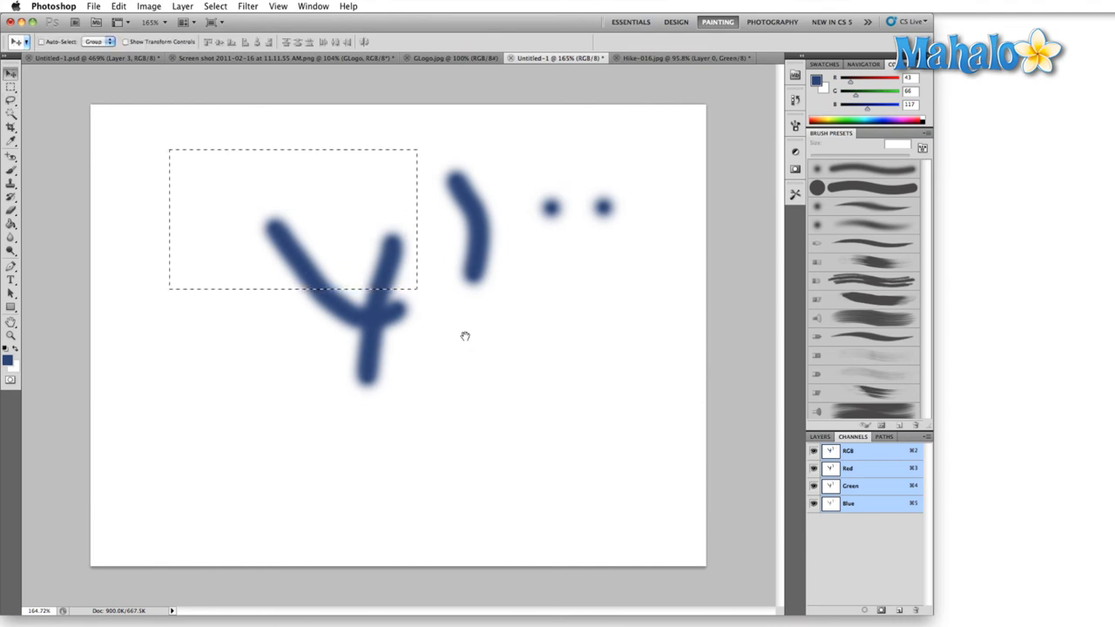
{"action": "mouse_move", "coordinate": [466, 338]}
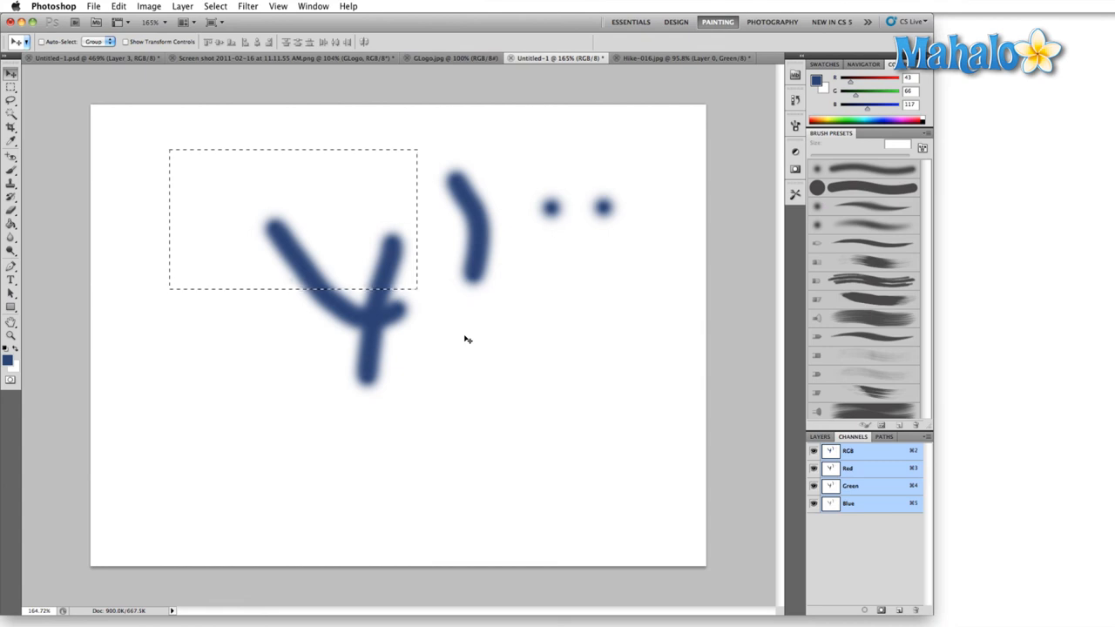
{"action": "mouse_move", "coordinate": [340, 338]}
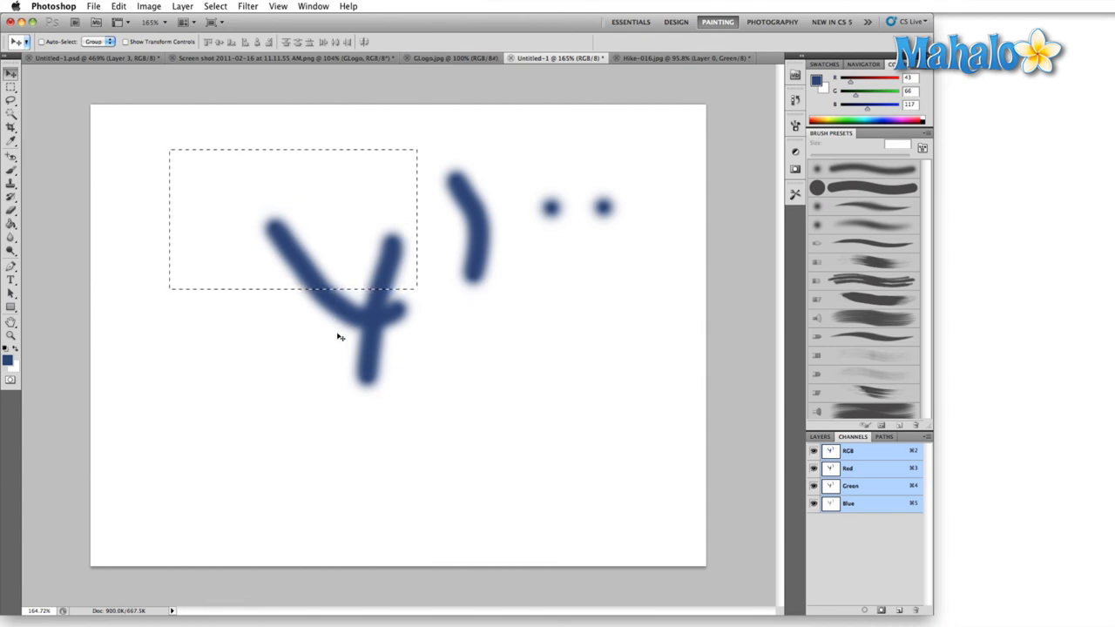